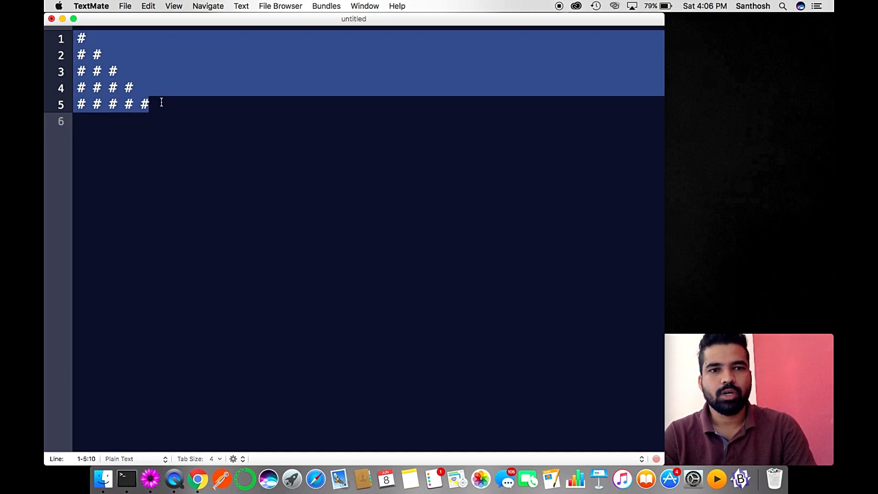
mouse_move(61, 18)
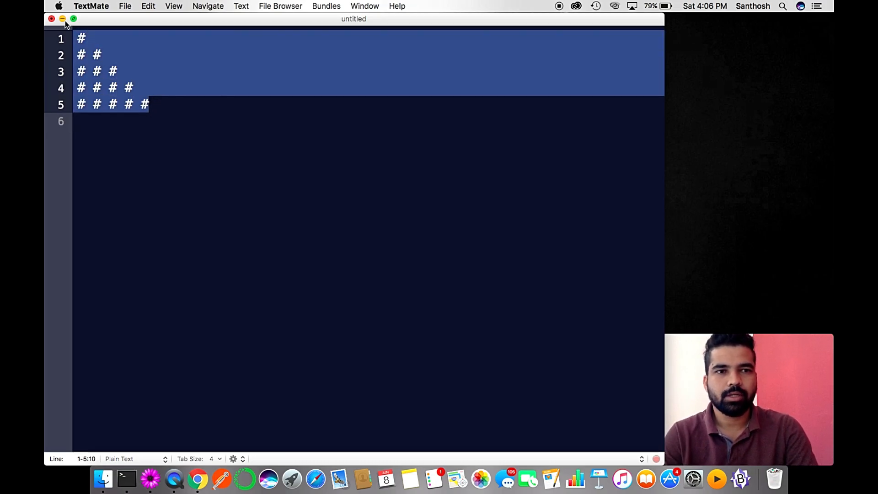
Deselect the pyramid text and save the document to the Desktop as pattern.py.
click(169, 104)
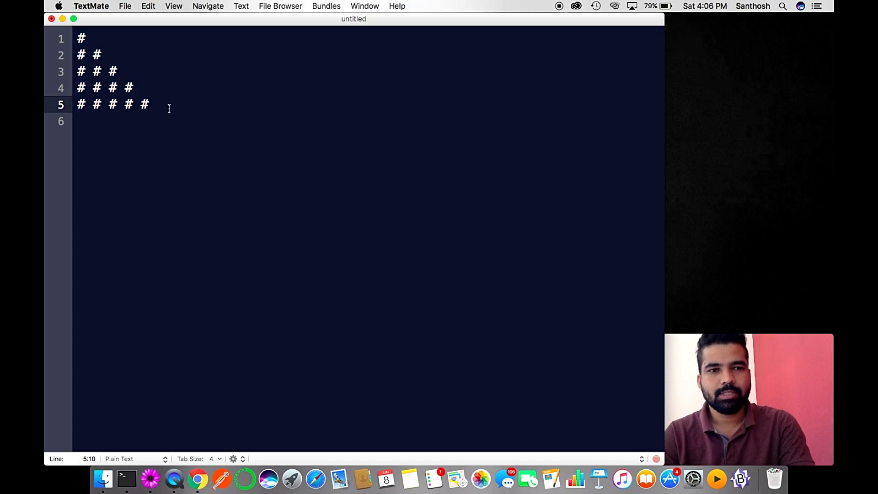
key(cmd+s)
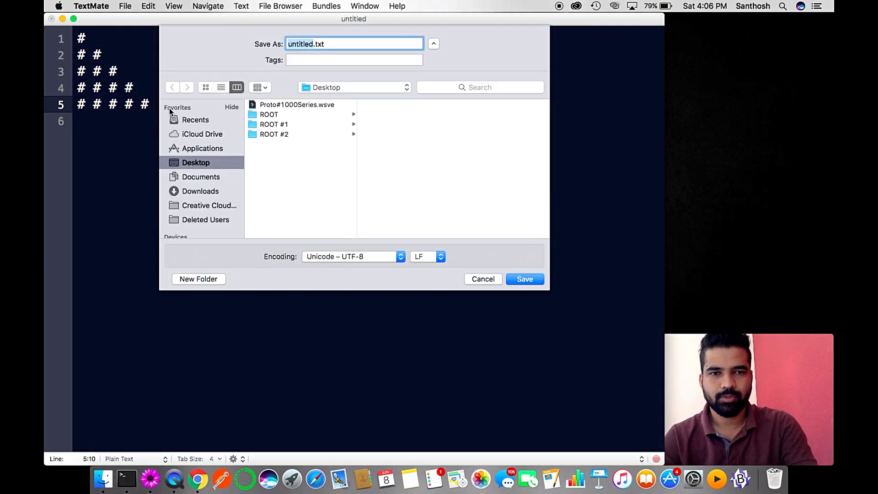
text(pa)
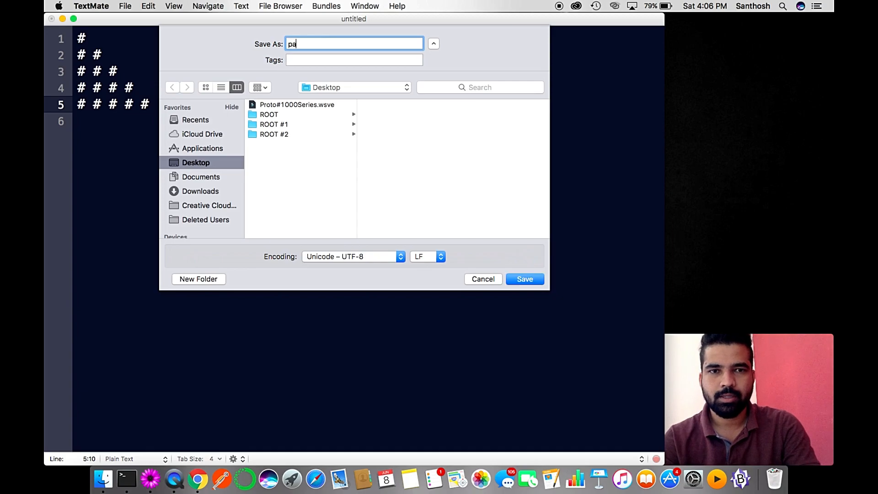
text(ttern)
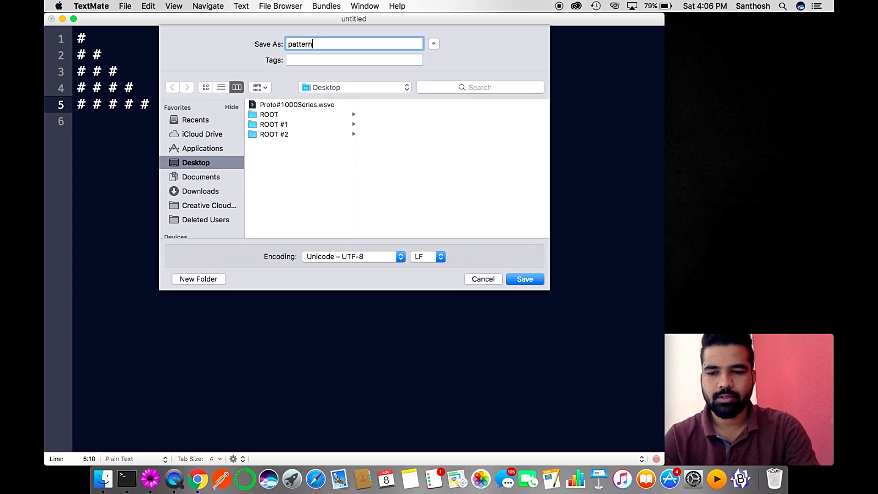
text(.py)
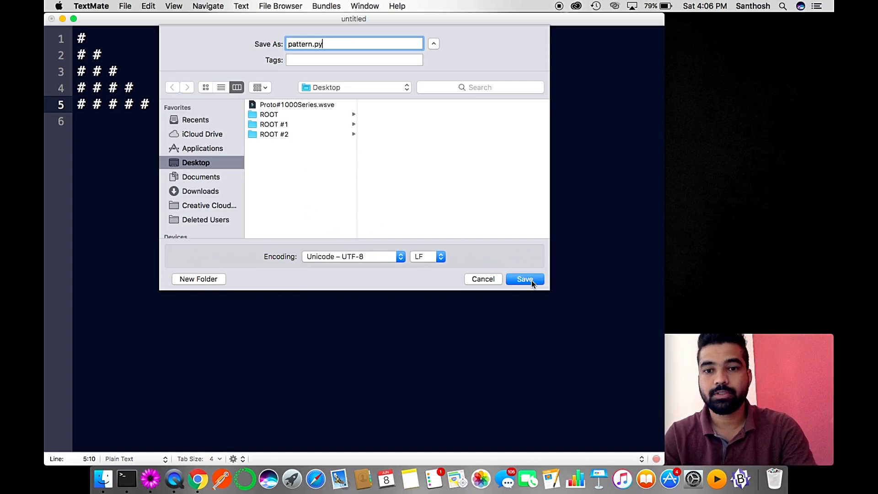
click(524, 279)
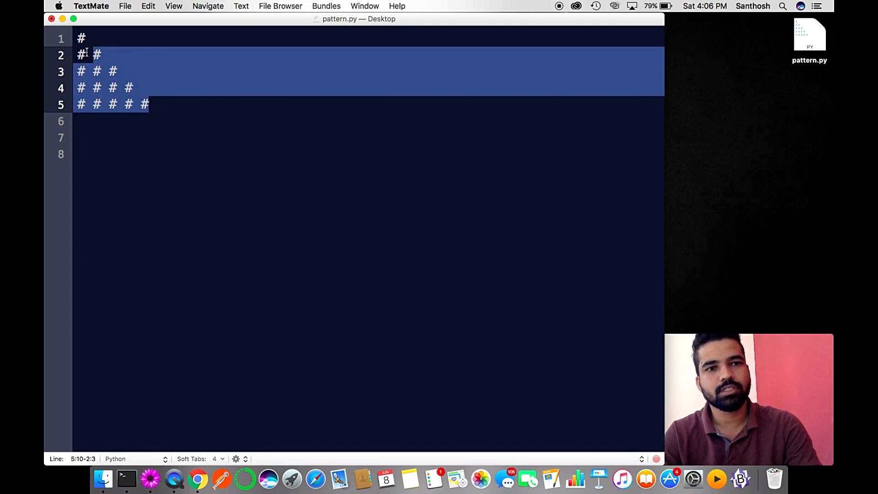
On the empty line below the hash triangle, write print('#').
click(98, 134)
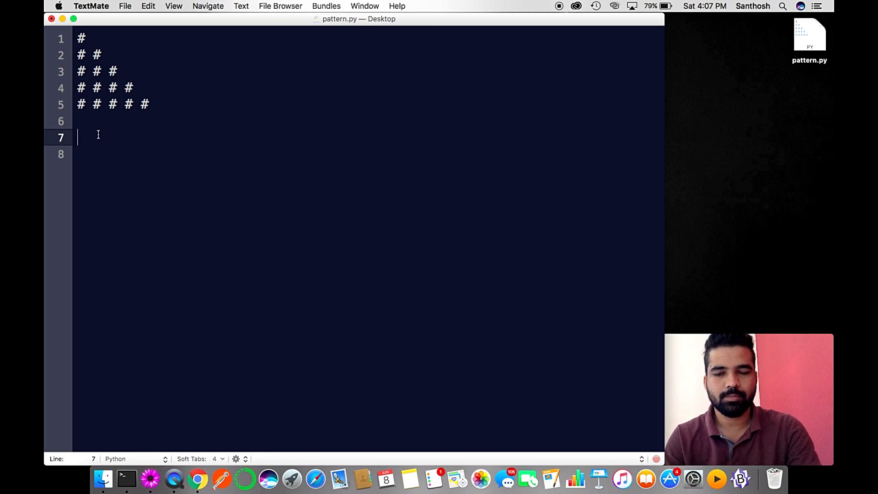
text(print)
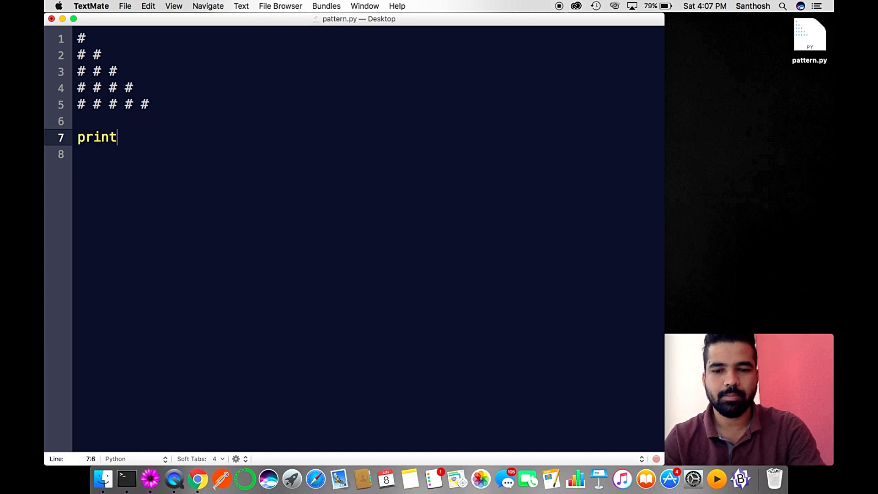
text((''))
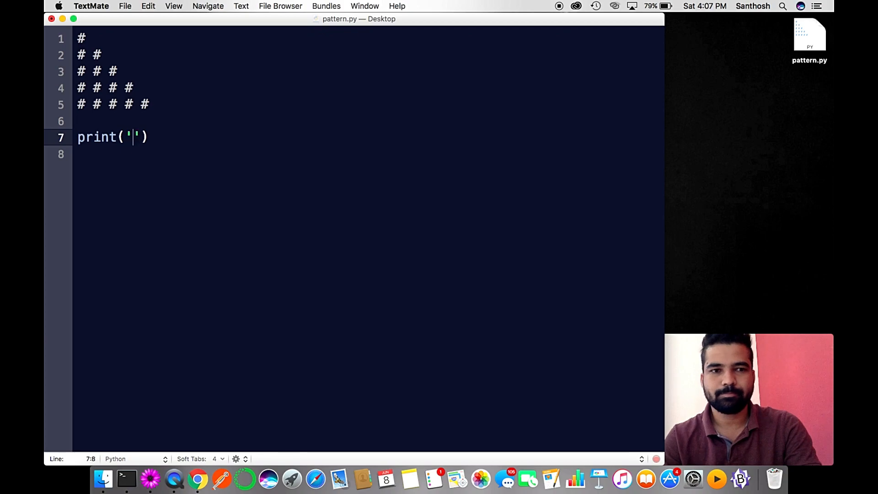
text(#)
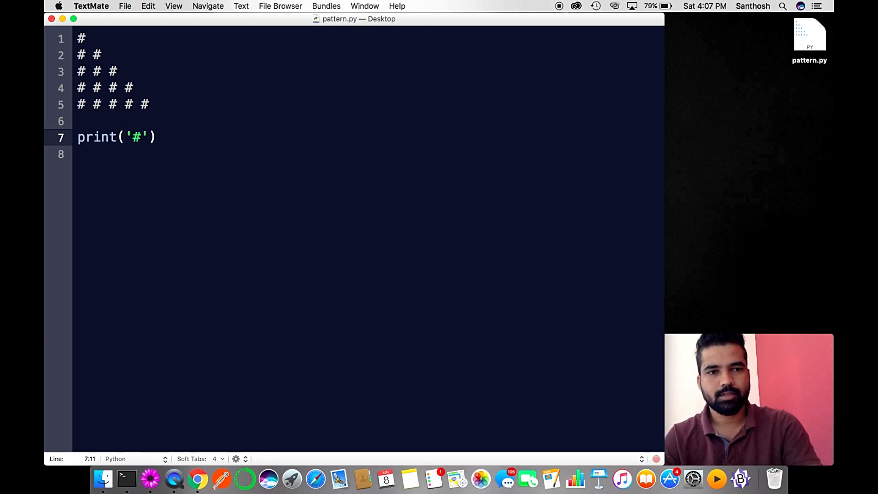
List the Desktop's files in Terminal with ls.
click(125, 479)
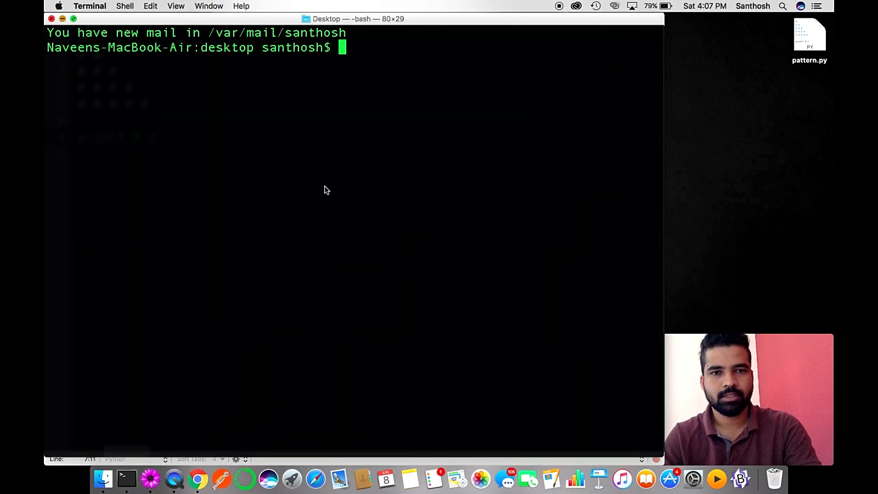
text(ls)
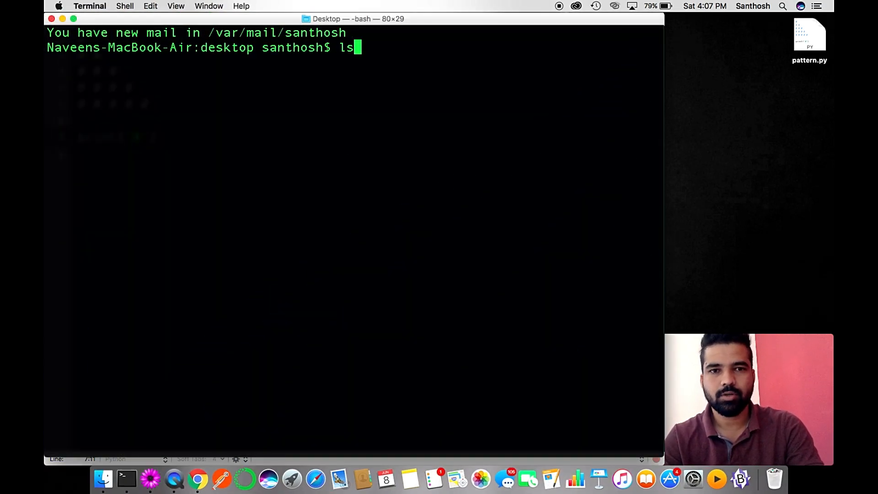
key(Return)
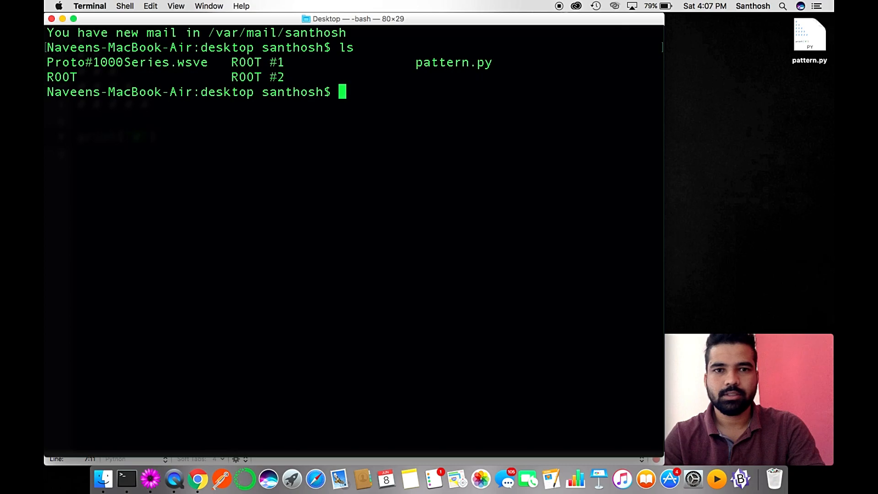
Start the command python pattern.py, completing the script name.
text(pytho)
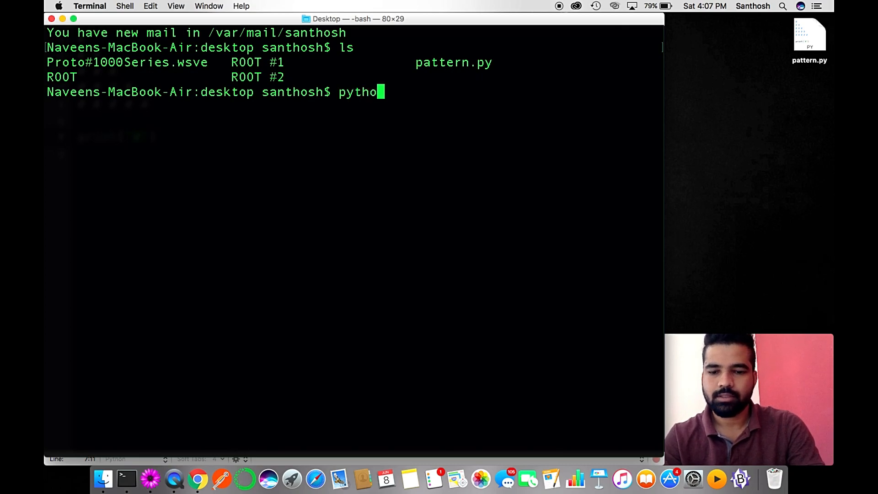
text(n)
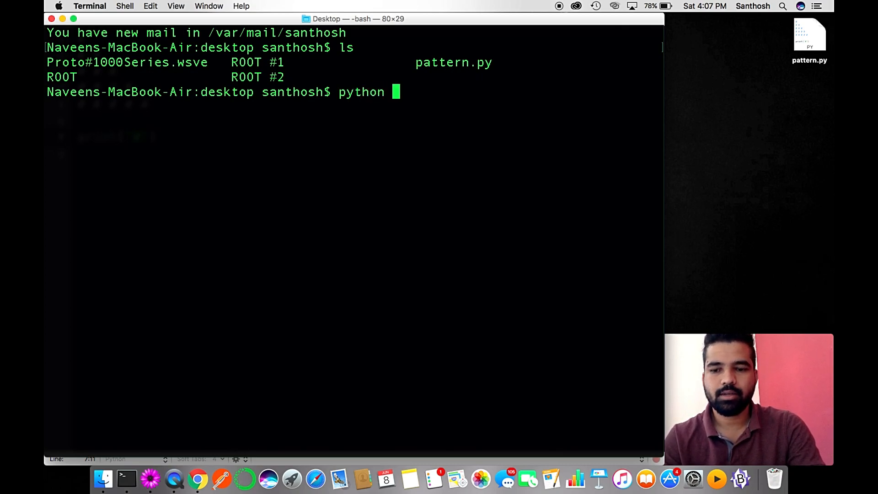
text(patter)
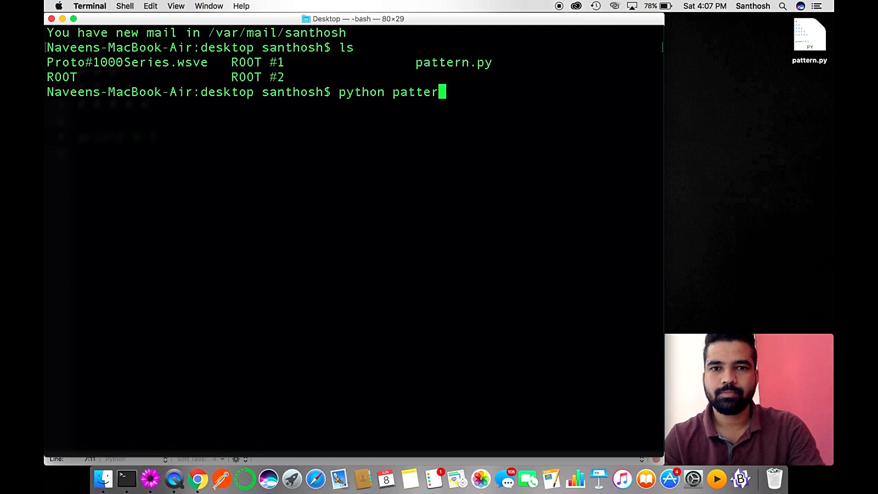
key(Return)
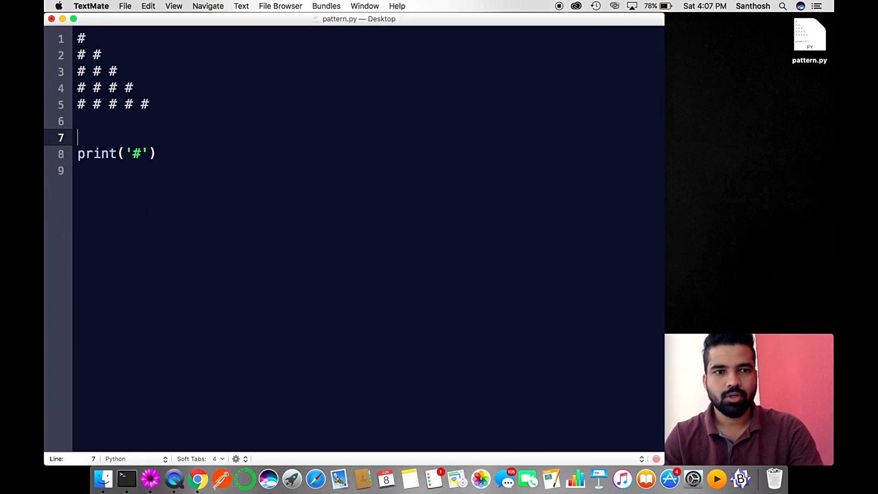
Put print('#') inside a for i in range(5): loop and save pattern.py.
text(for)
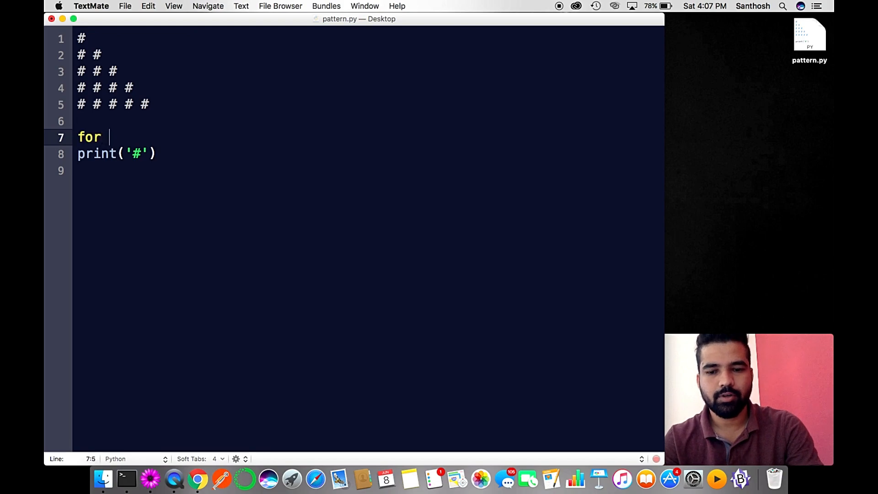
text(i in range)
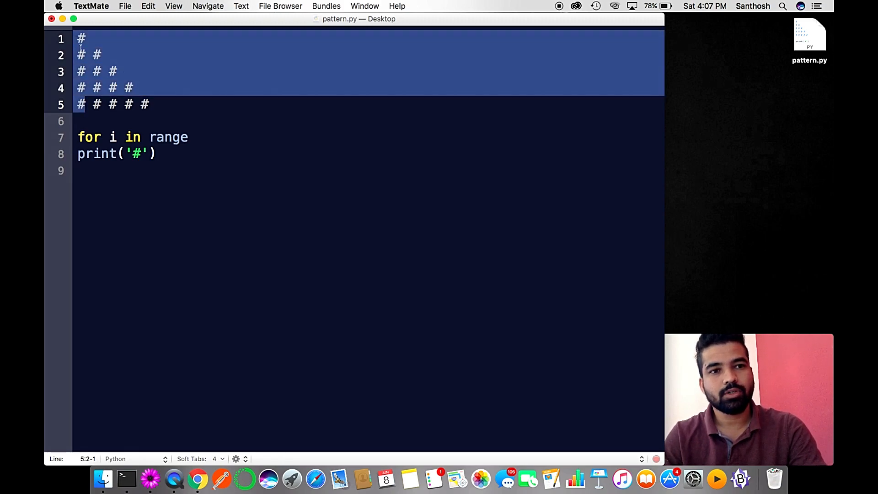
click(190, 137)
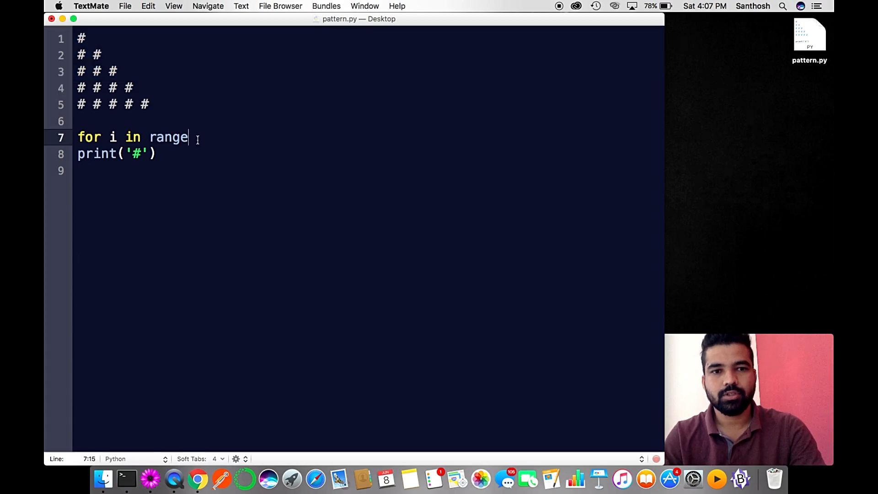
text(()
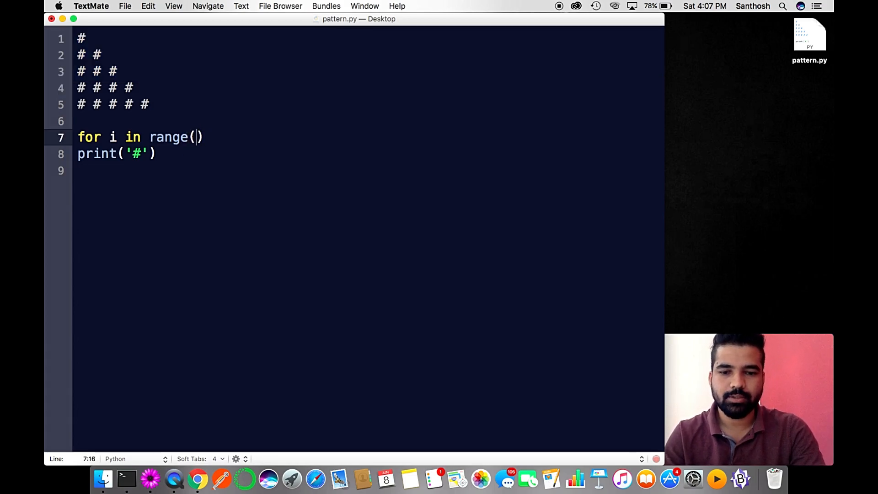
text(5)
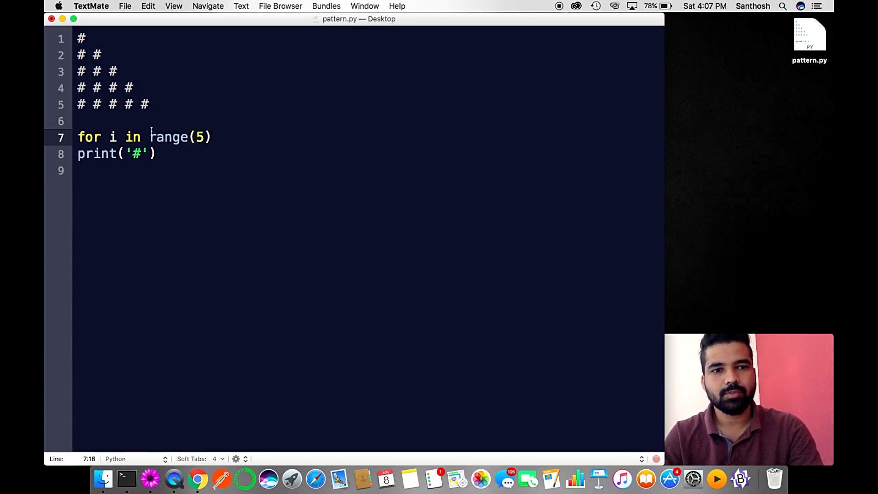
text(:)
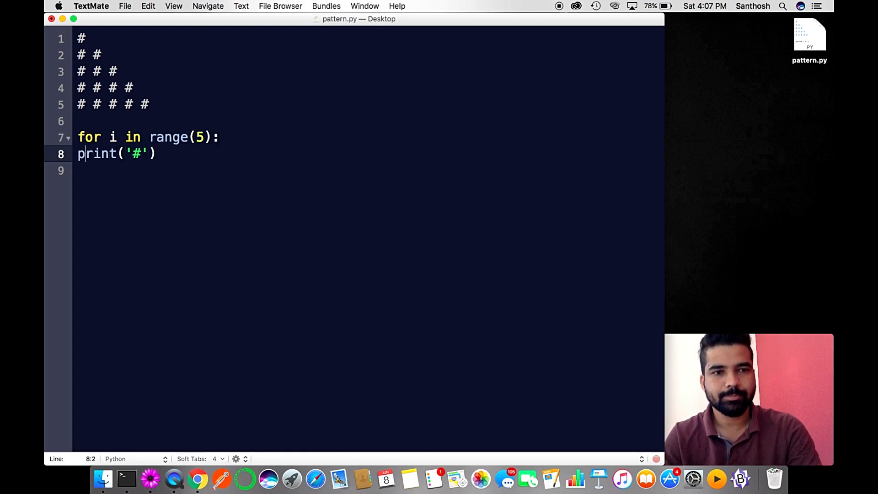
key(tab)
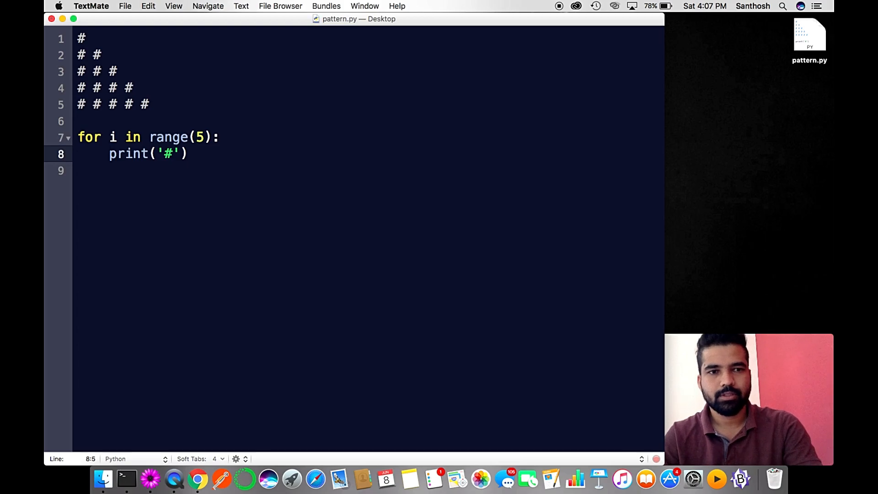
Rerun python pattern.py in Terminal to see the loop's # output.
click(126, 478)
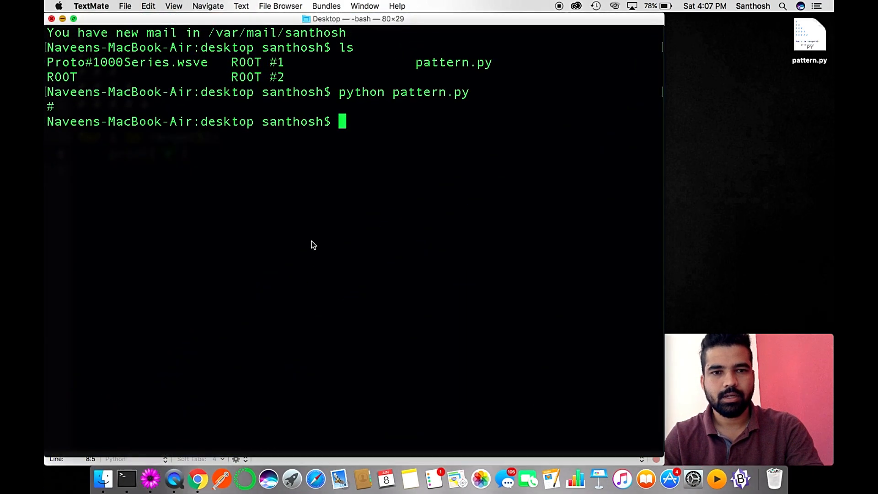
key(Return)
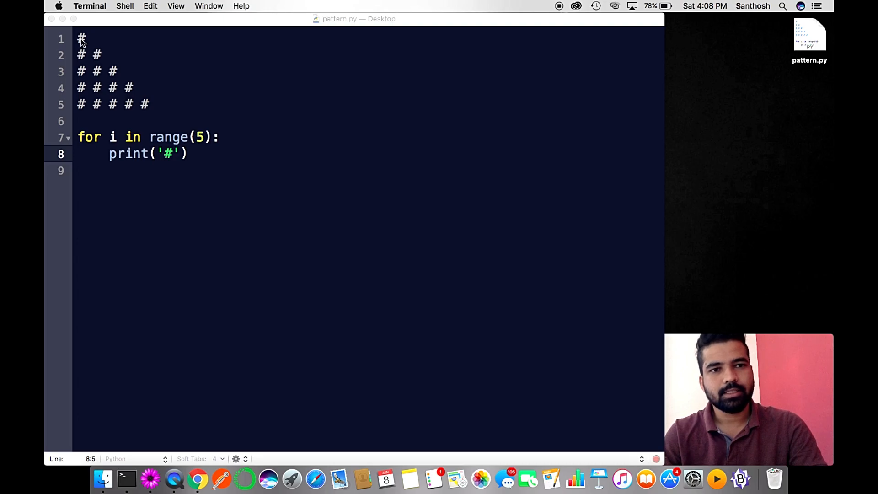
mouse_move(149, 95)
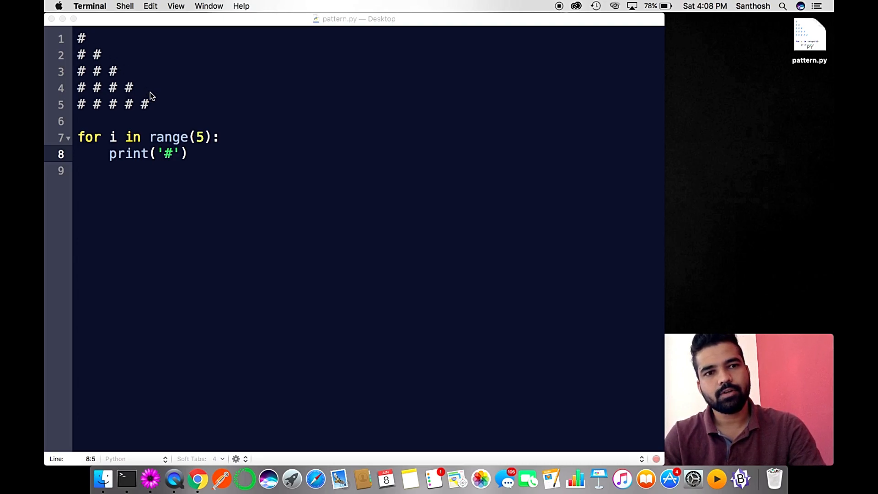
mouse_move(227, 142)
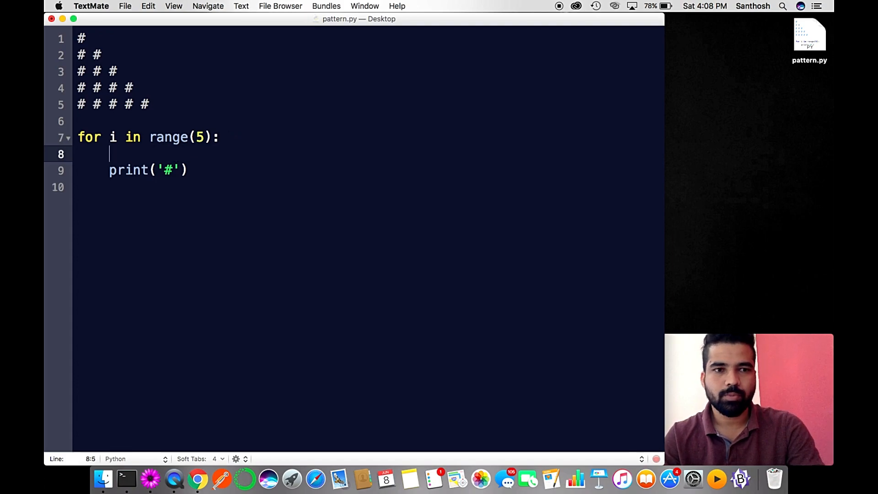
Insert an inner loop for j in range(i): above print('#').
text(for)
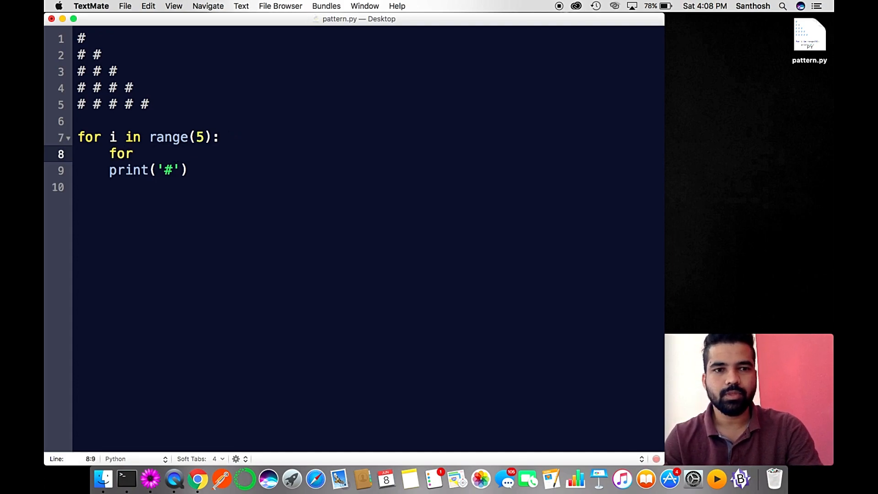
text(j i)
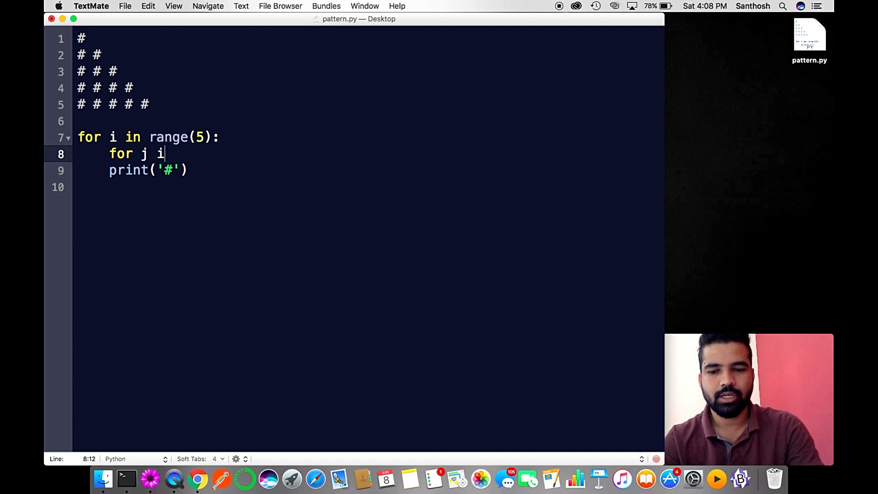
text(n range()
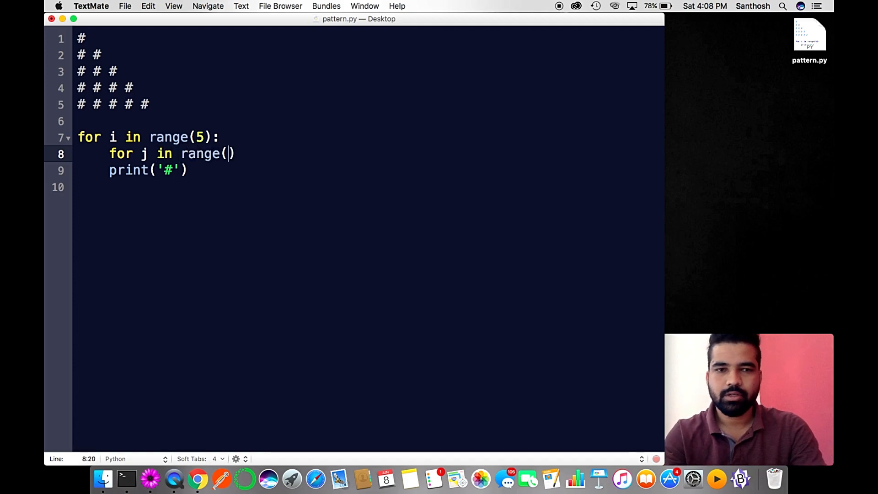
text(i)
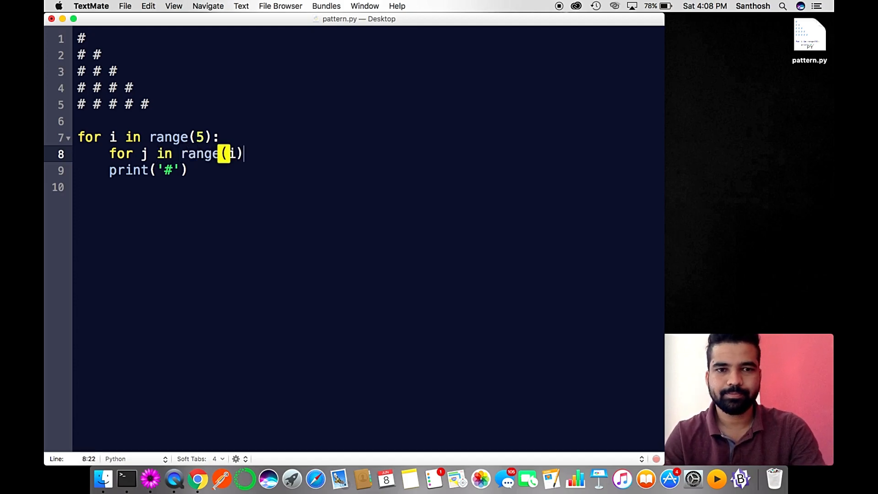
text(:)
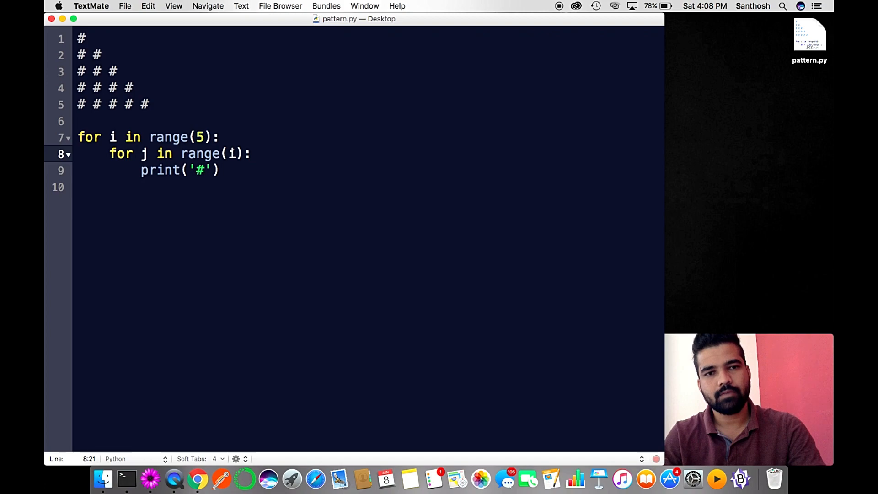
click(111, 137)
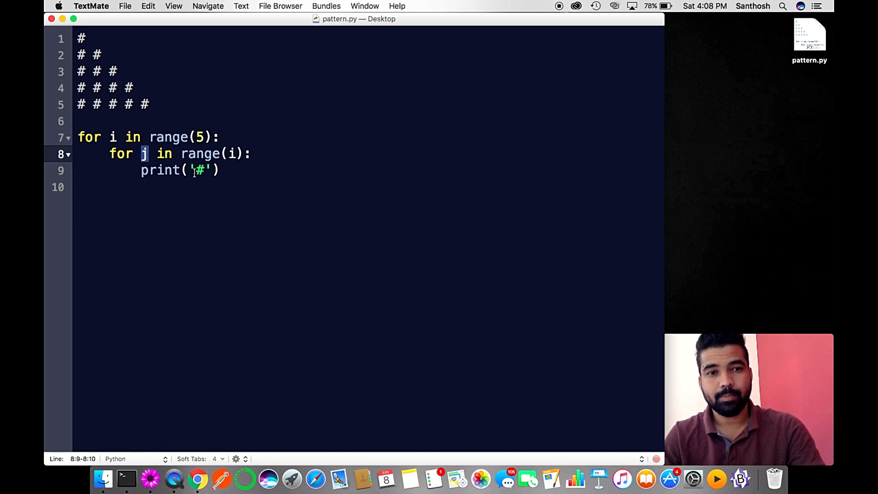
Add an empty print() after the inner print line at outer-loop level.
click(223, 169)
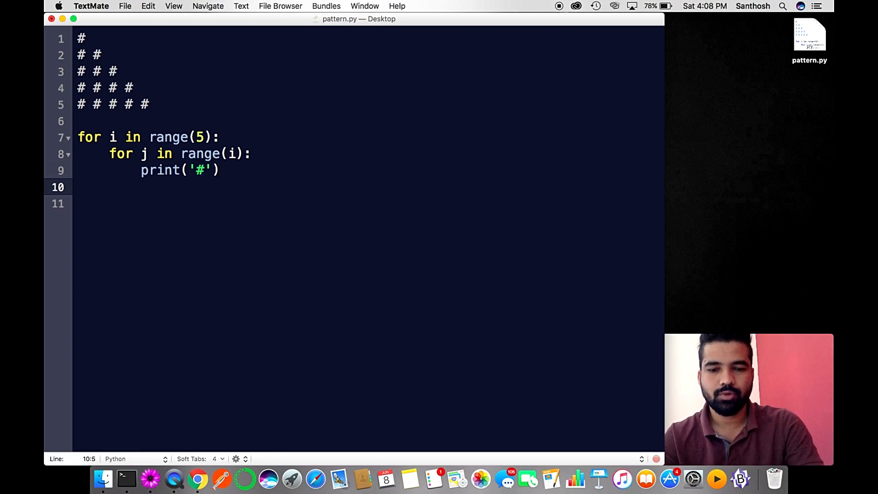
text(print())
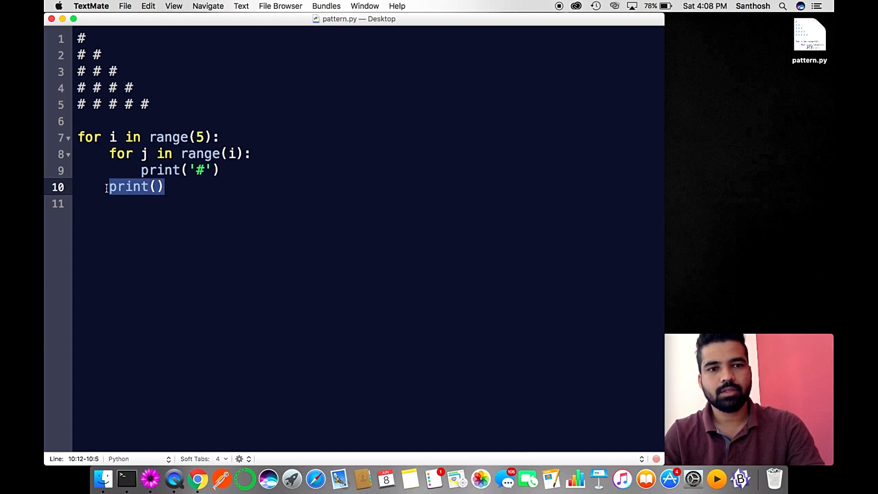
click(172, 186)
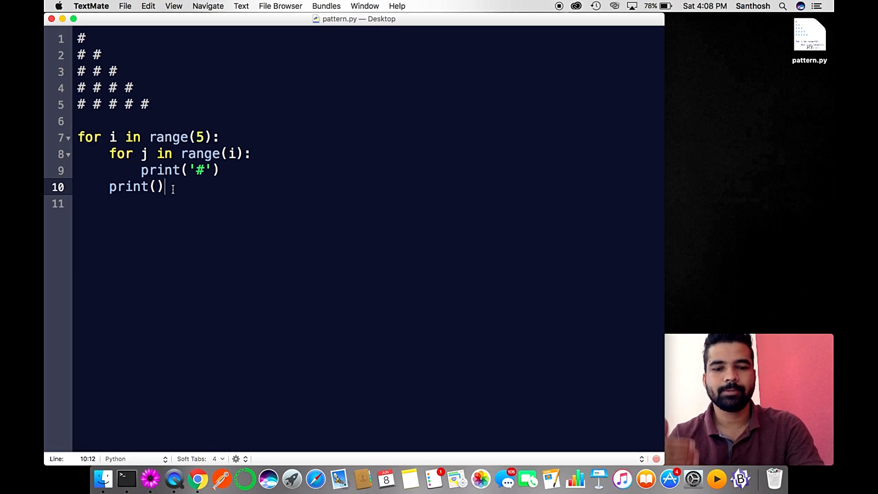
click(108, 479)
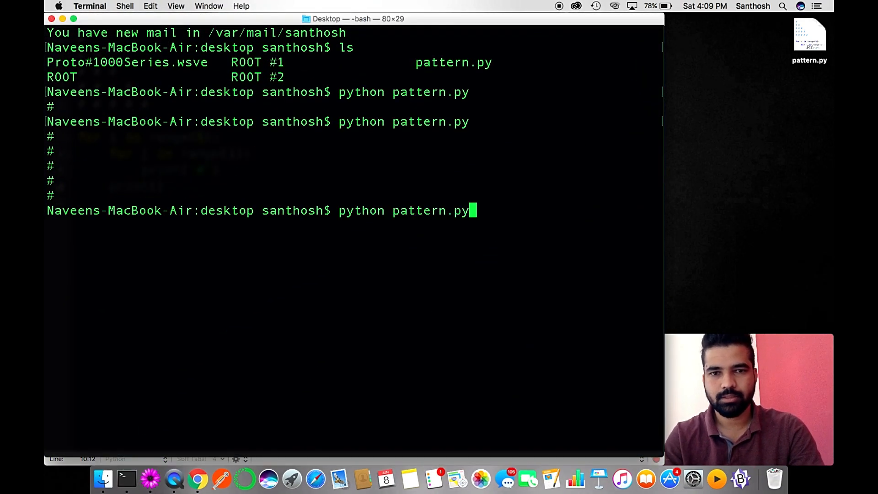
Run python pattern.py and review the groups of one to four # lines.
key(Return)
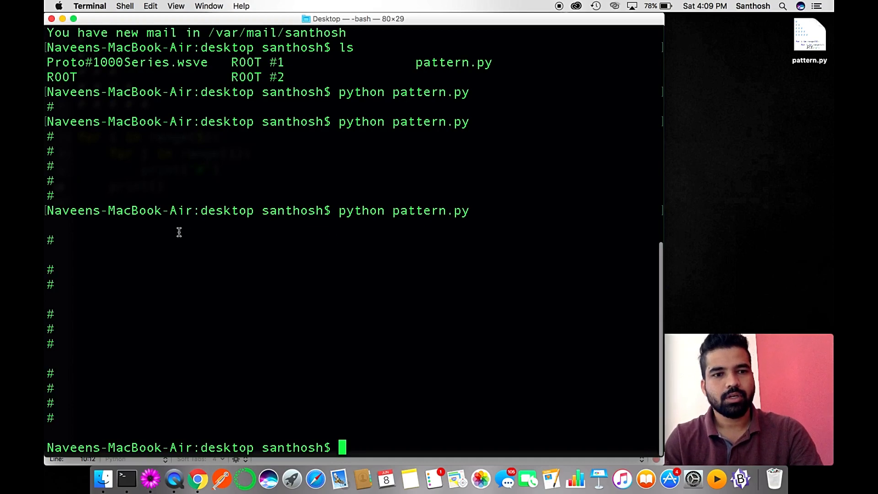
mouse_move(53, 289)
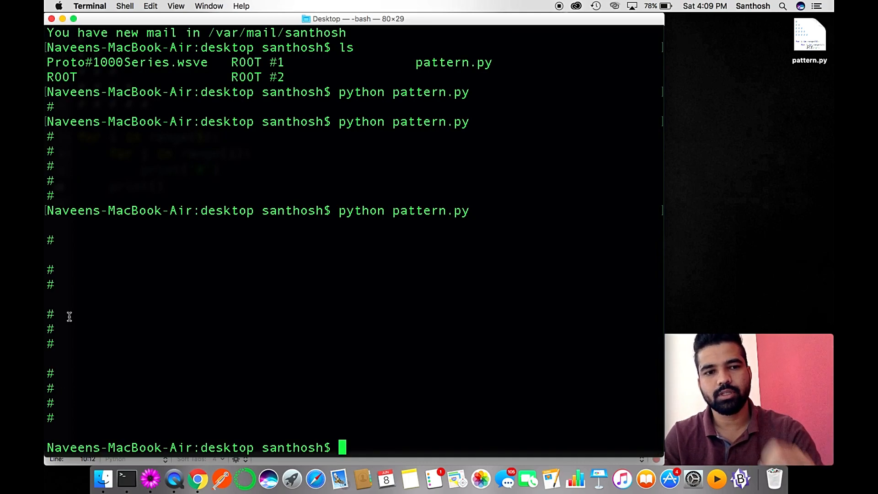
mouse_move(72, 282)
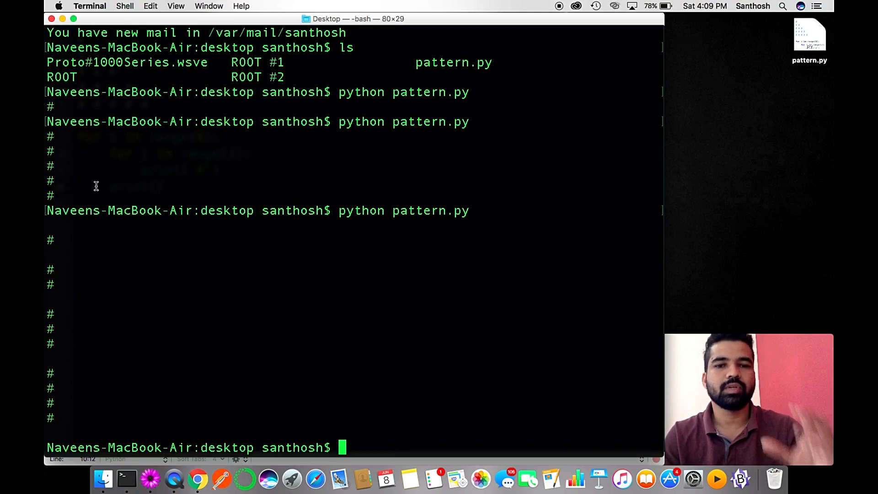
mouse_move(87, 251)
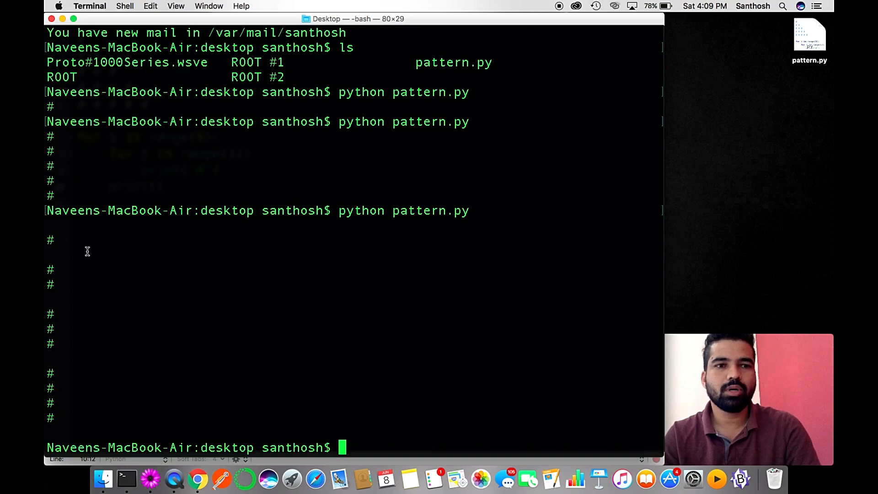
mouse_move(84, 310)
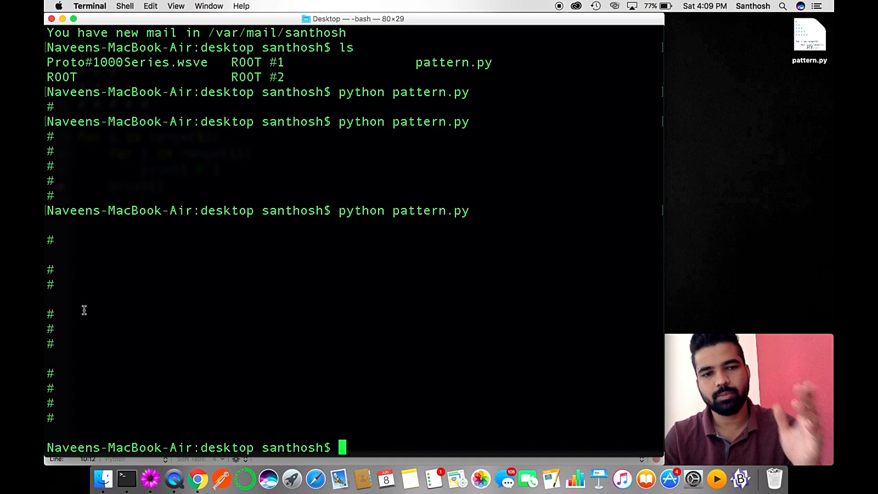
mouse_move(75, 289)
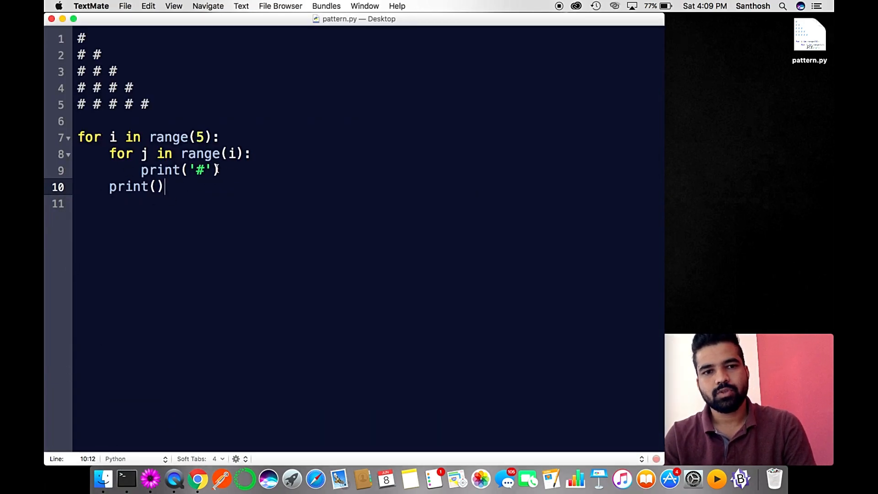
Change the inner print to print('# ', end=' ') so each row's hashes share a line.
text(,)
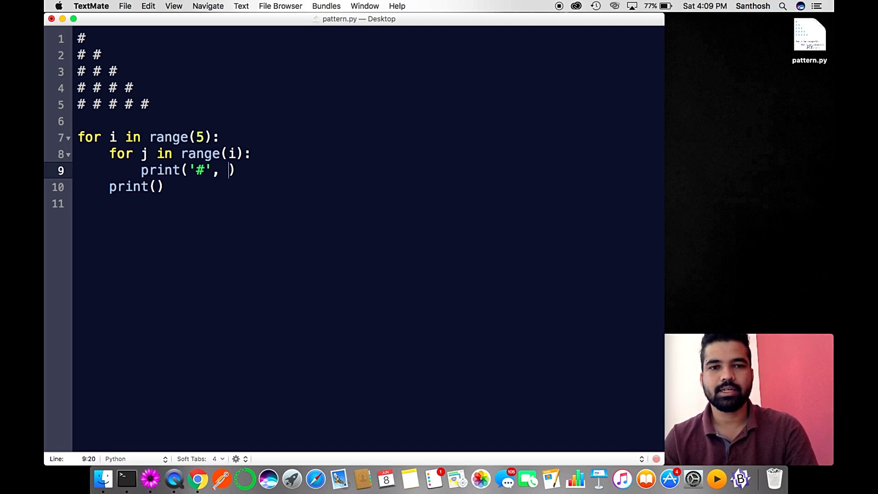
text(end)
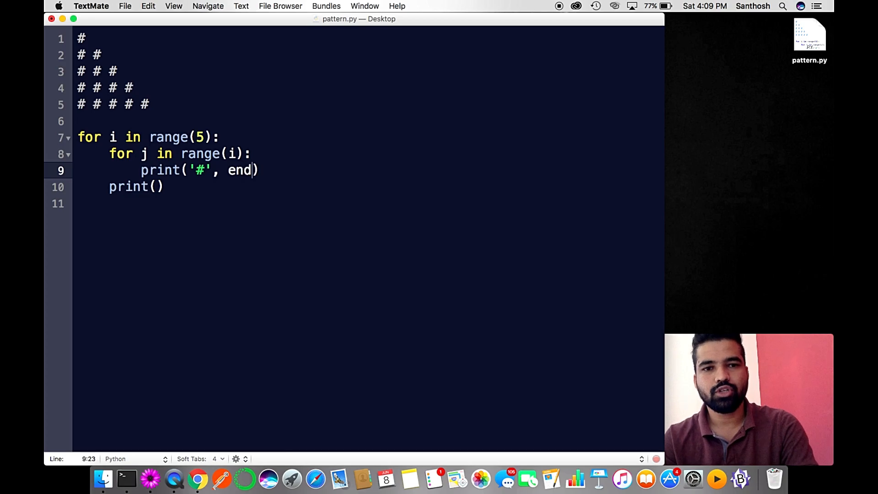
text(=)
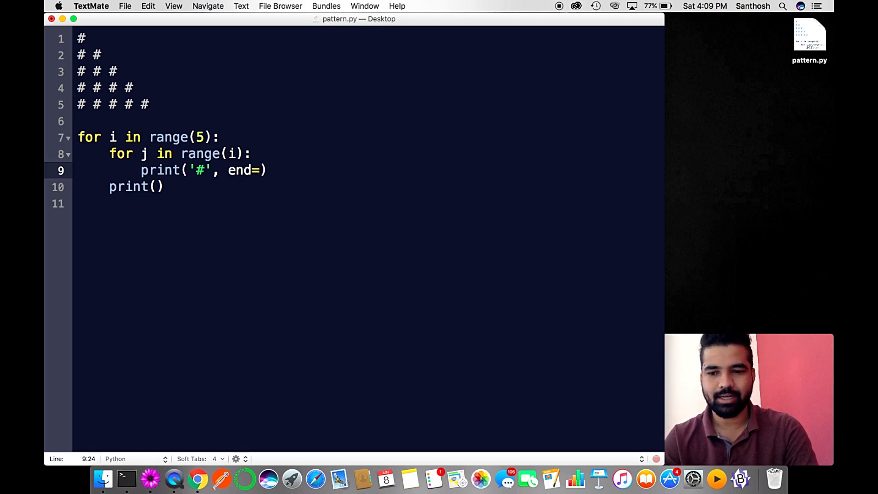
text('')
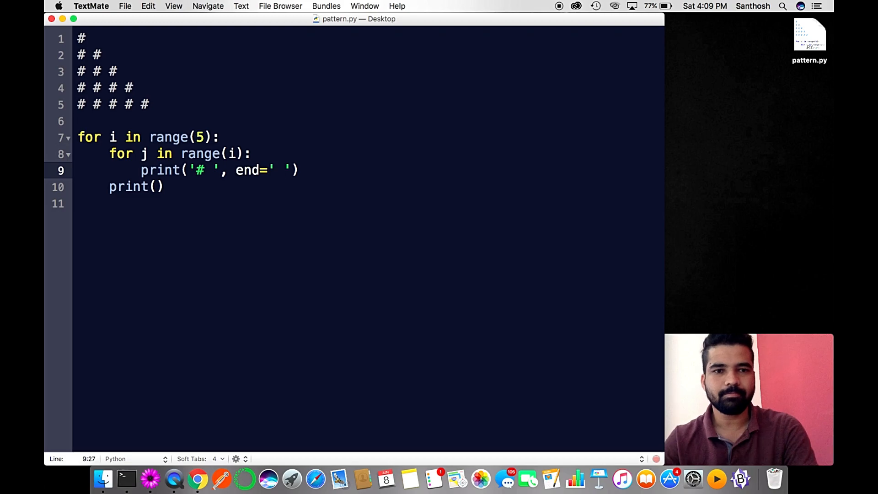
click(165, 187)
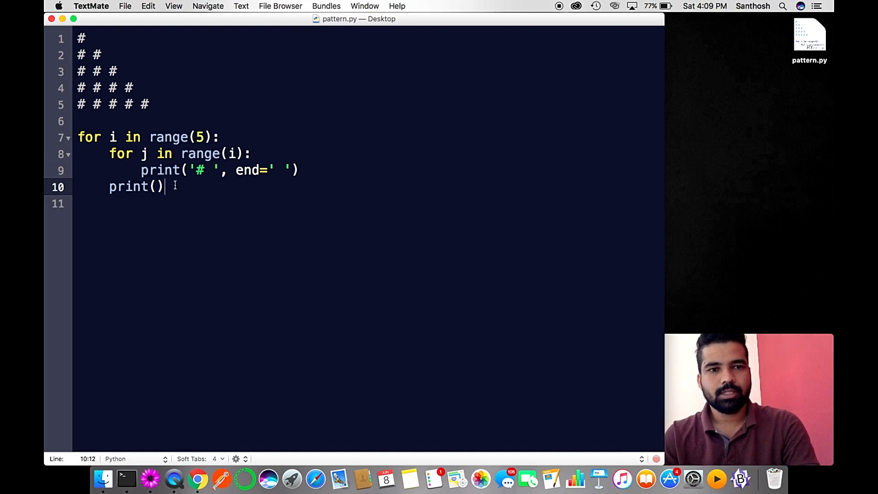
mouse_move(115, 453)
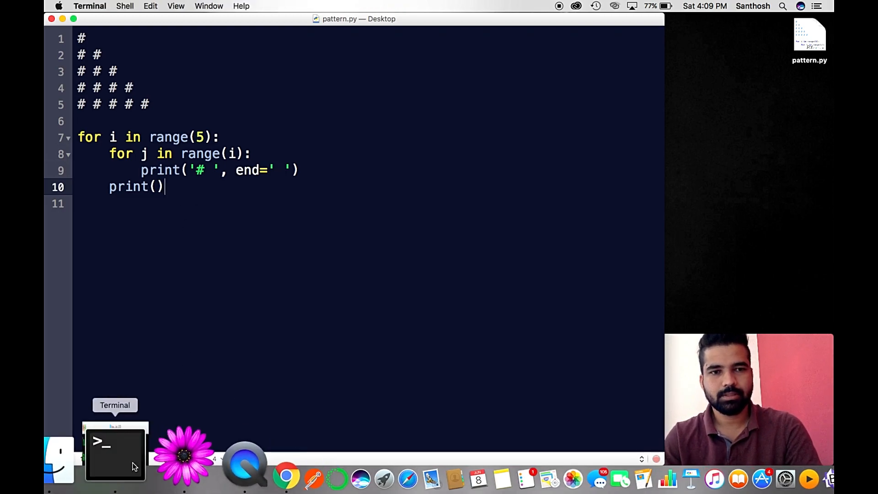
Run pattern.py in Terminal, then change the outer loop to range(5+1).
click(115, 451)
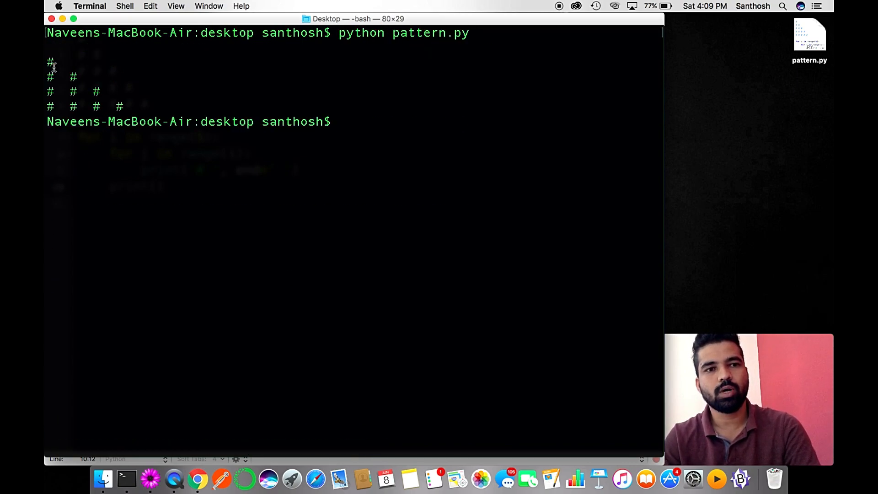
mouse_move(244, 110)
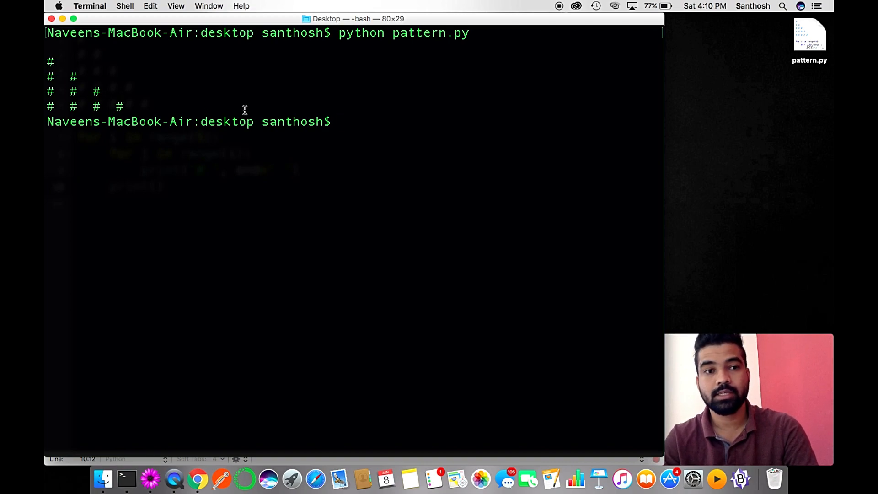
mouse_move(163, 51)
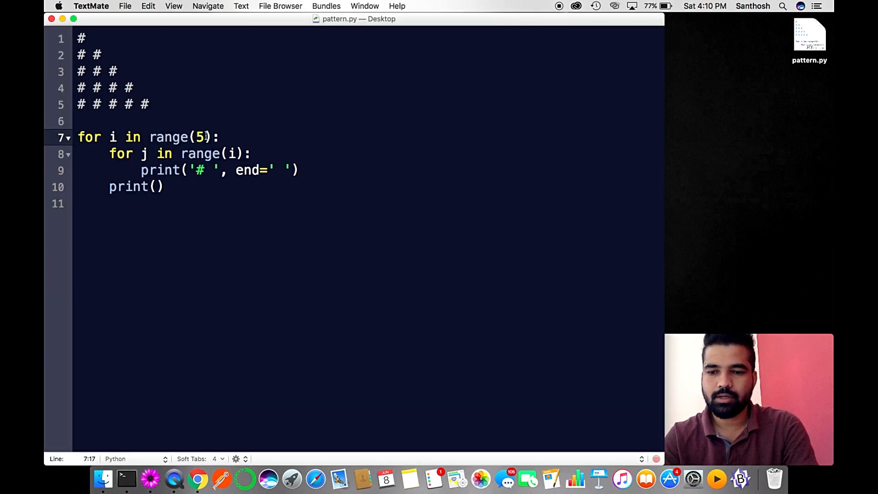
text(+1)
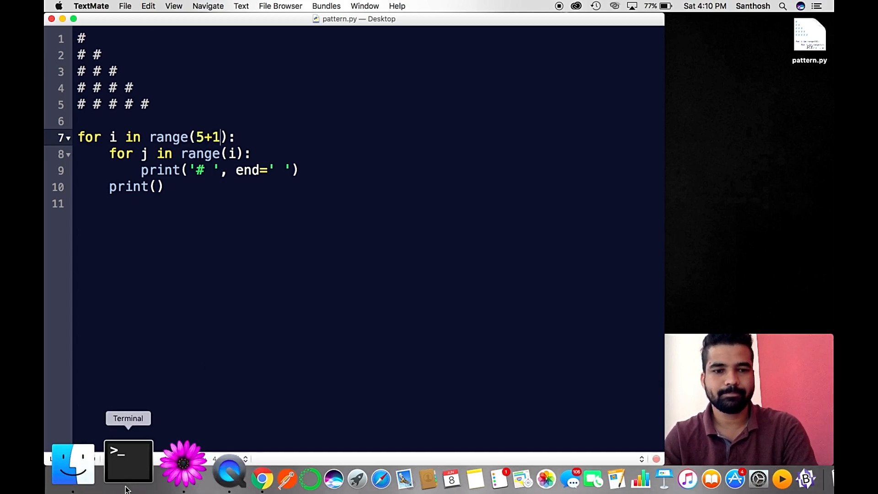
Switch to Terminal to rerun pattern.py for five hash rows.
click(128, 460)
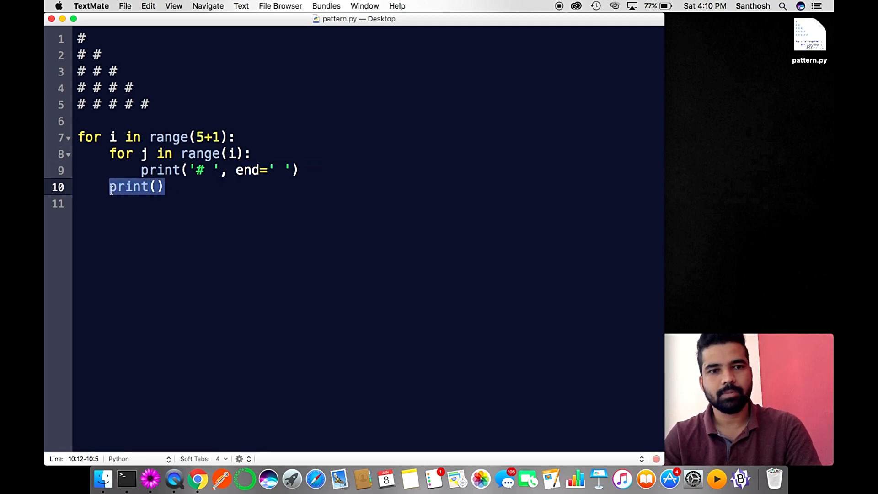
click(125, 479)
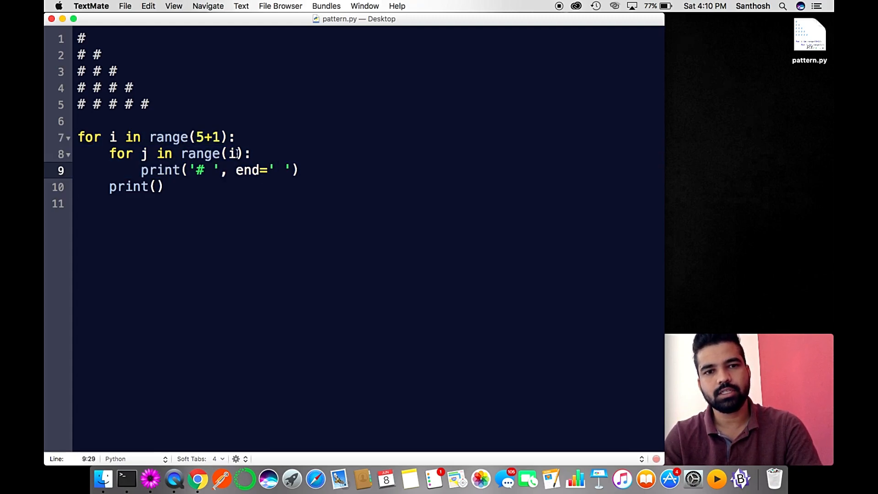
click(255, 154)
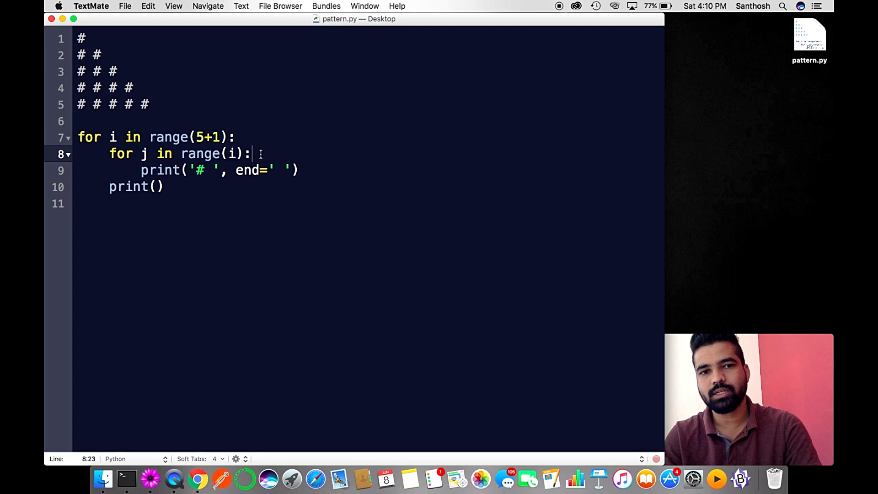
text(-)
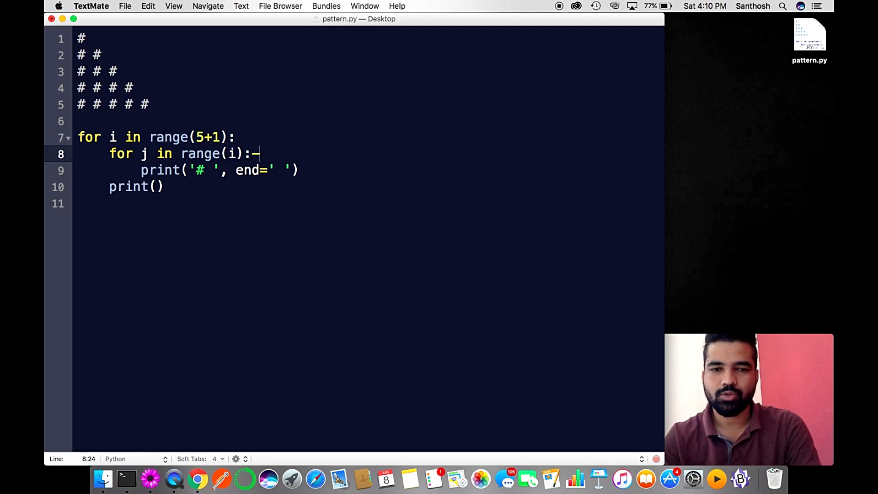
key(backspace)
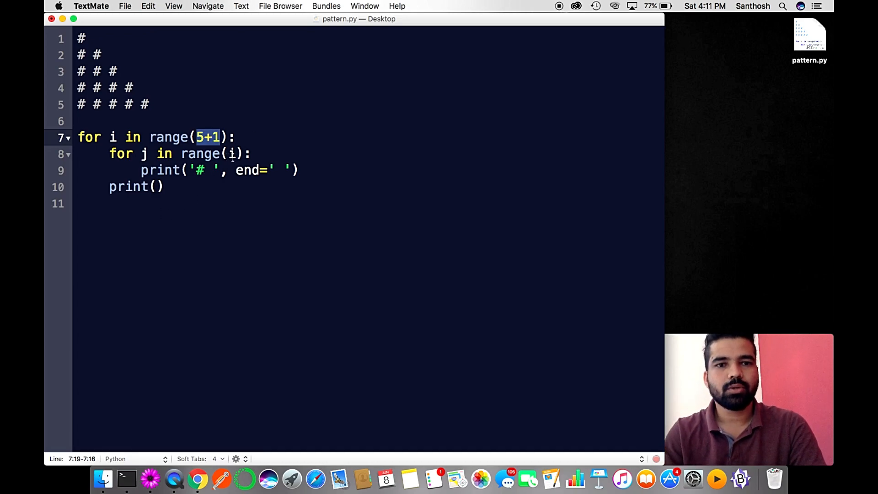
drag(110, 153, 285, 170)
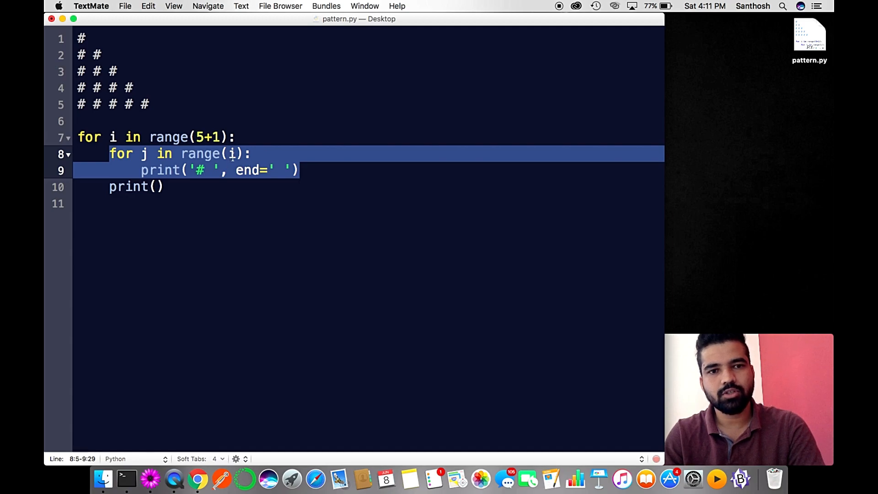
click(231, 154)
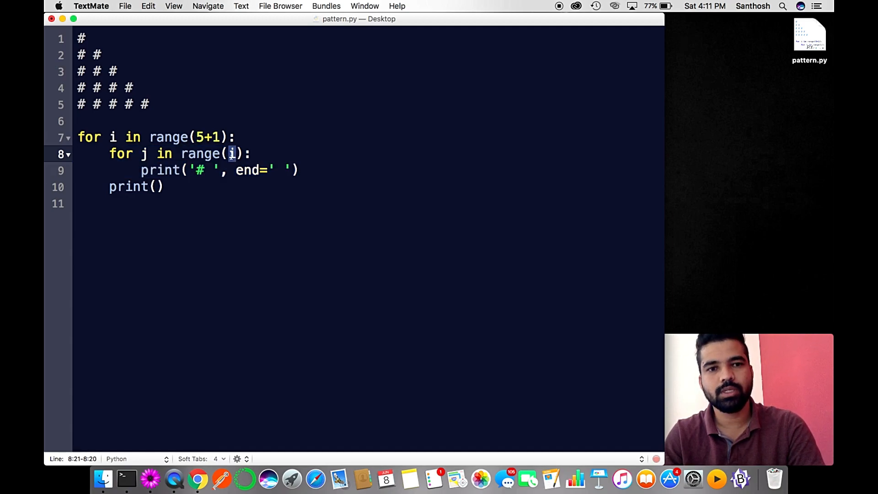
double_click(129, 186)
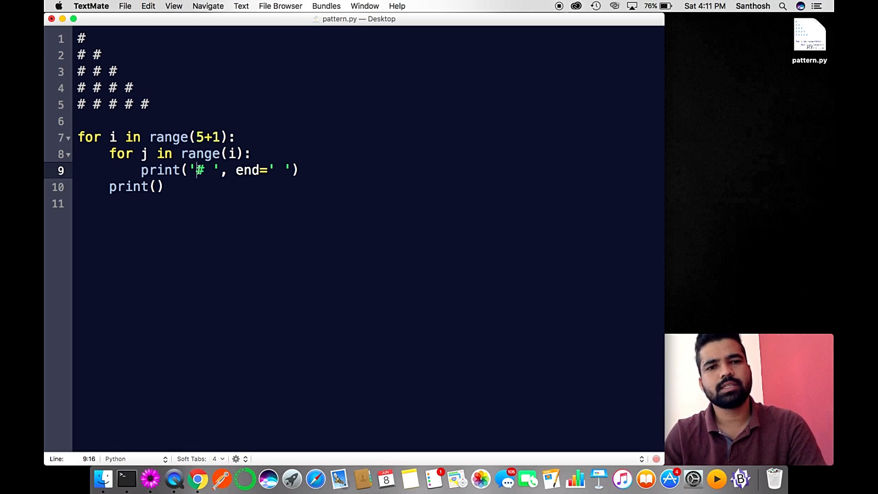
Add the line num = 6 above the loops.
click(81, 120)
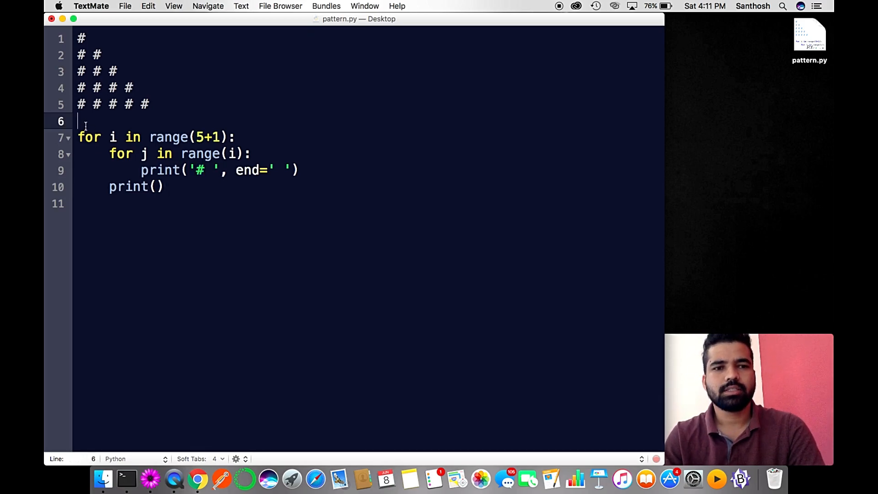
text(n)
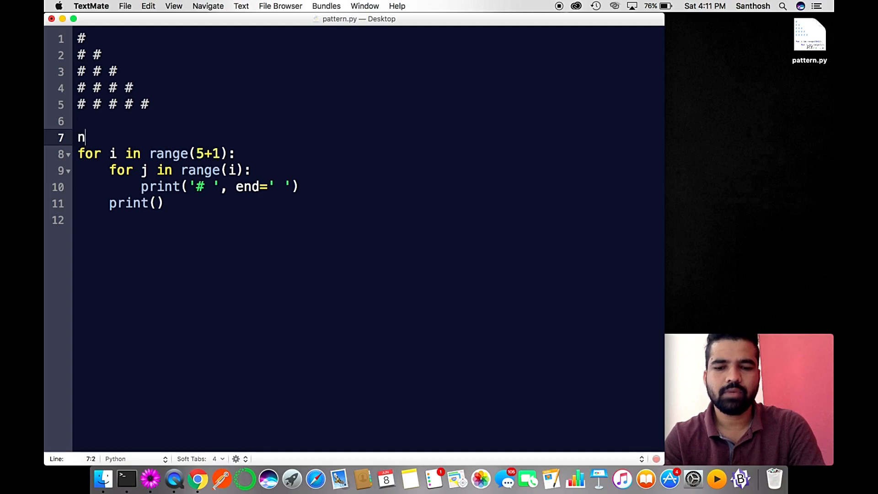
text(um =)
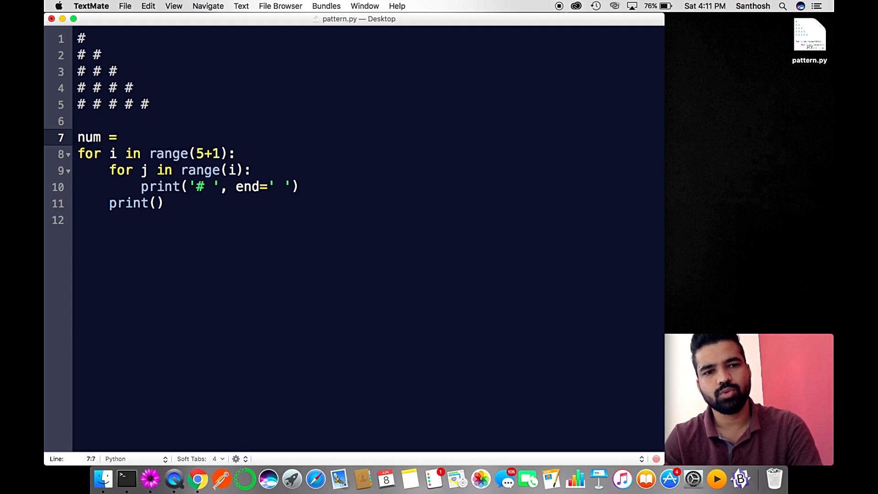
text(5)
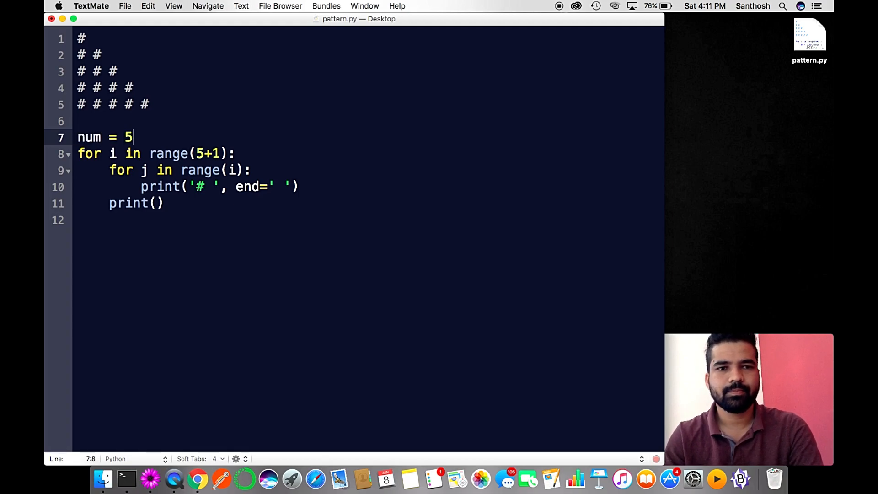
text(6)
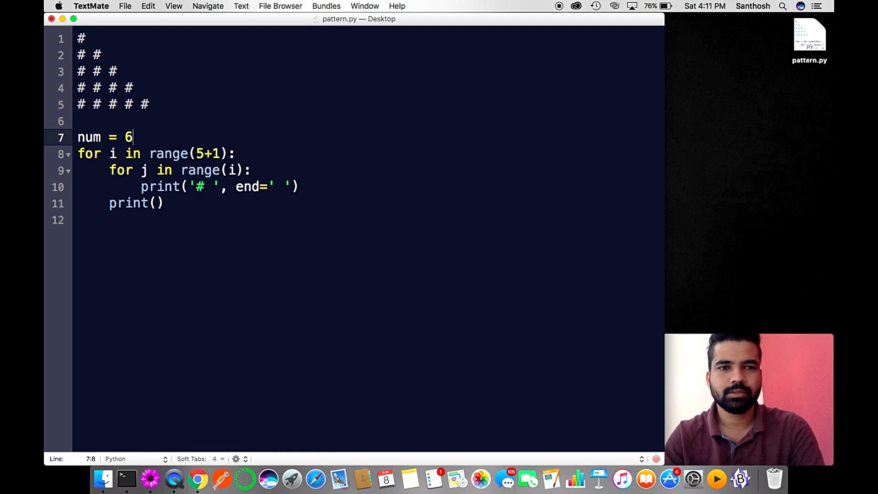
Make the outer loop use range(num) and print num instead of the hash.
key(backspace)
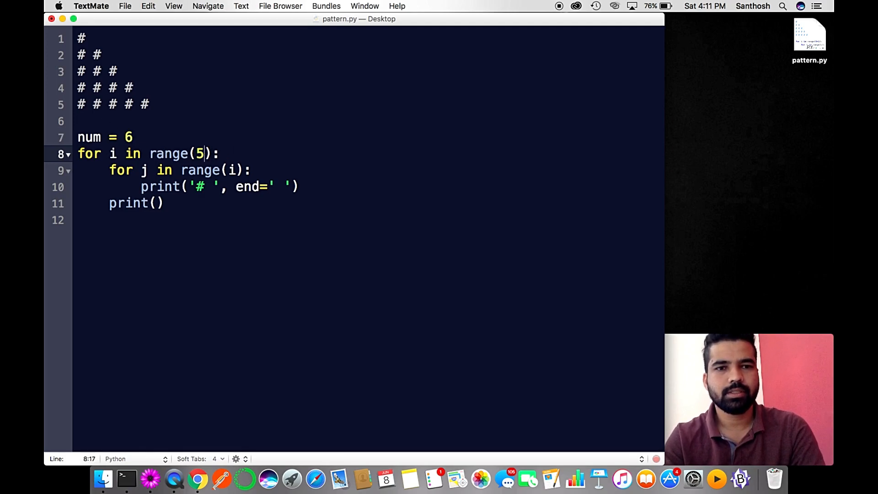
text(num)
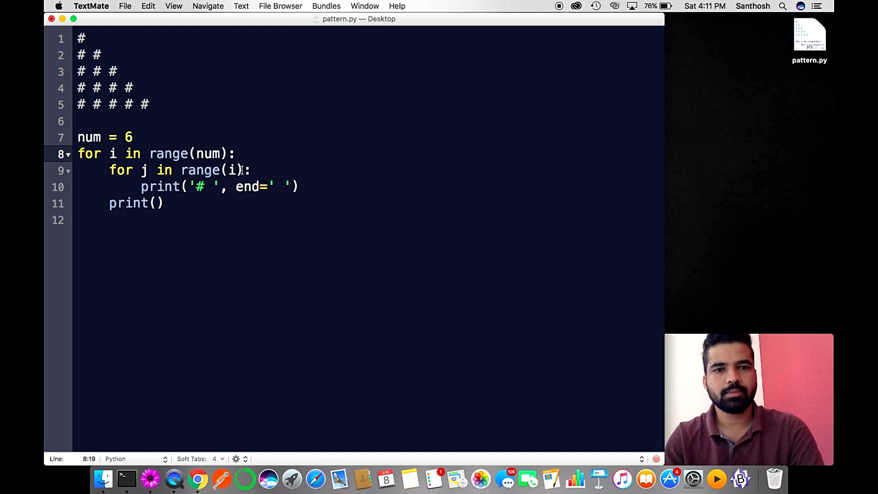
click(219, 187)
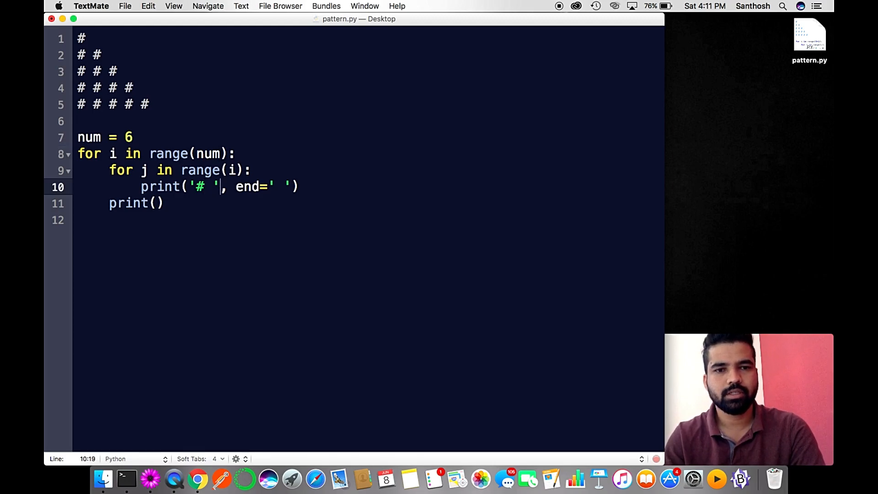
text(num)
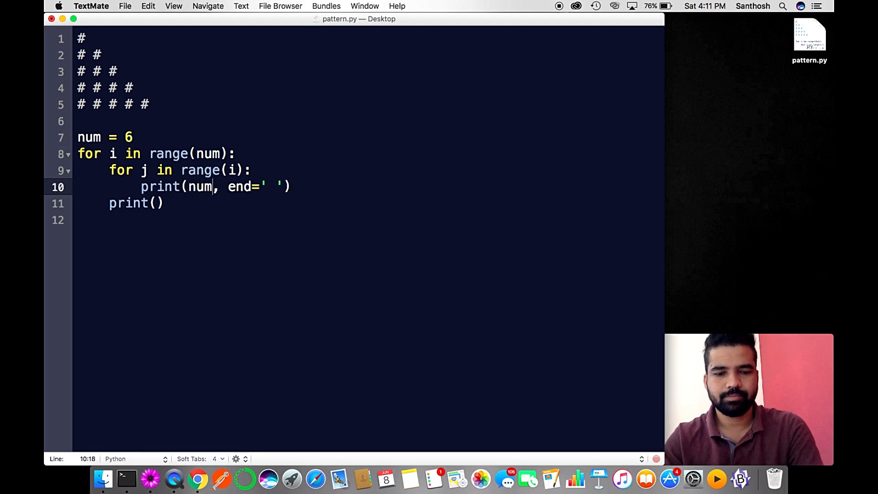
mouse_move(121, 467)
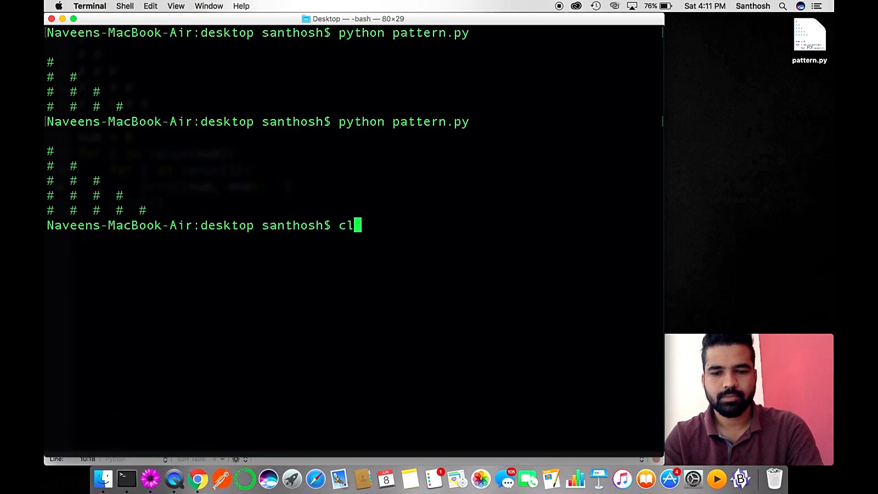
Run clear in Terminal to wipe the earlier pattern output.
key(Return)
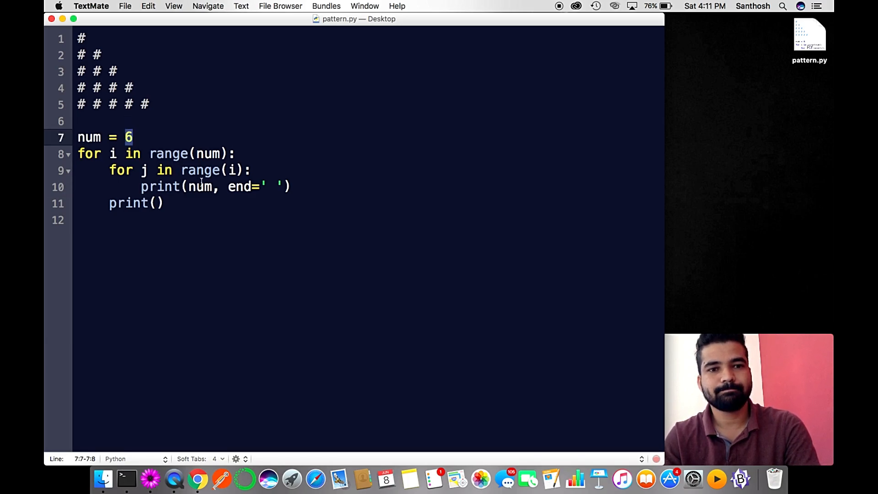
Print i instead of num in the inner loop, then check the Terminal output.
double_click(199, 187)
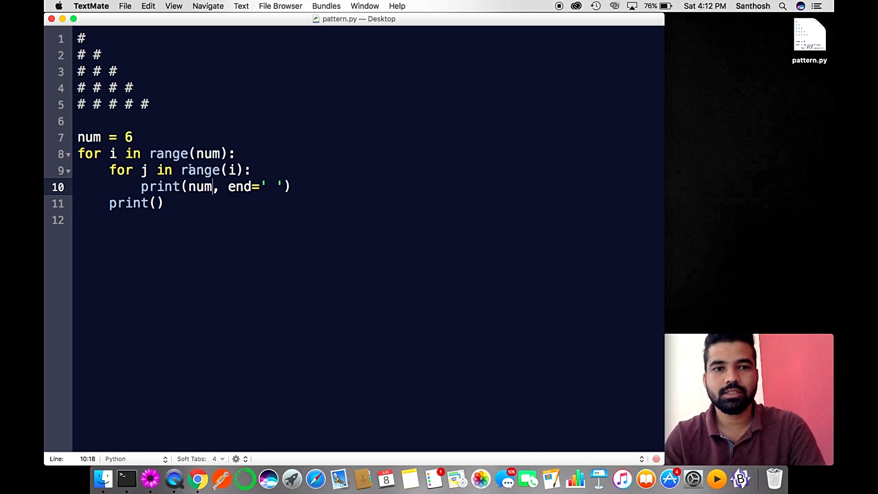
double_click(112, 153)
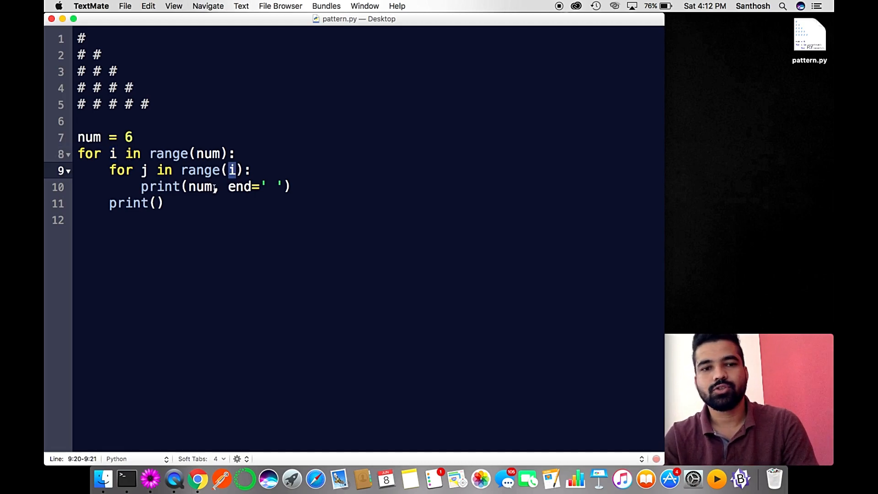
text(i)
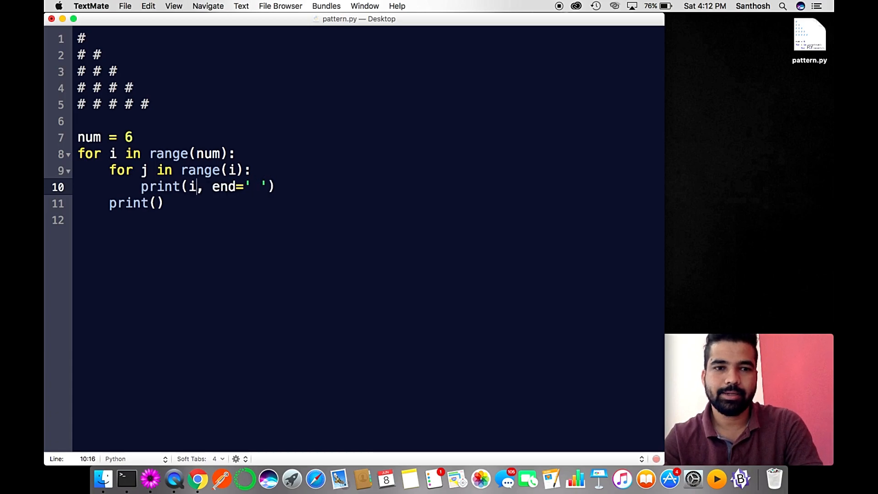
mouse_move(116, 454)
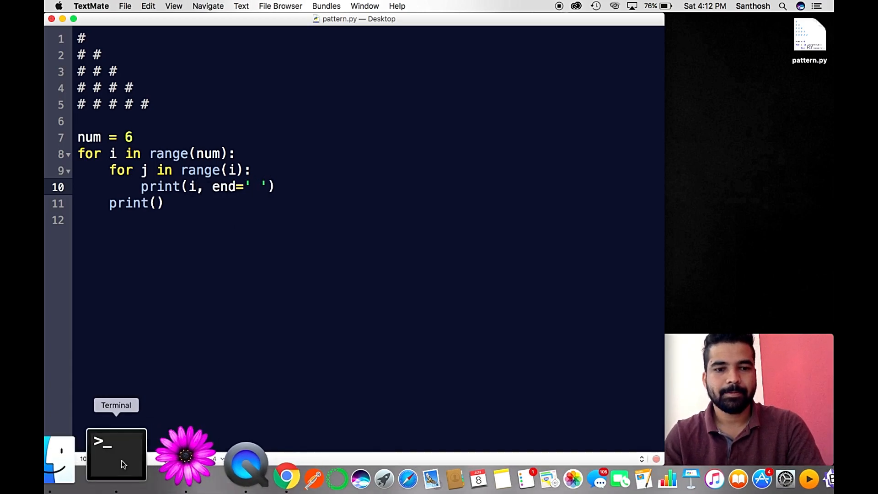
click(116, 454)
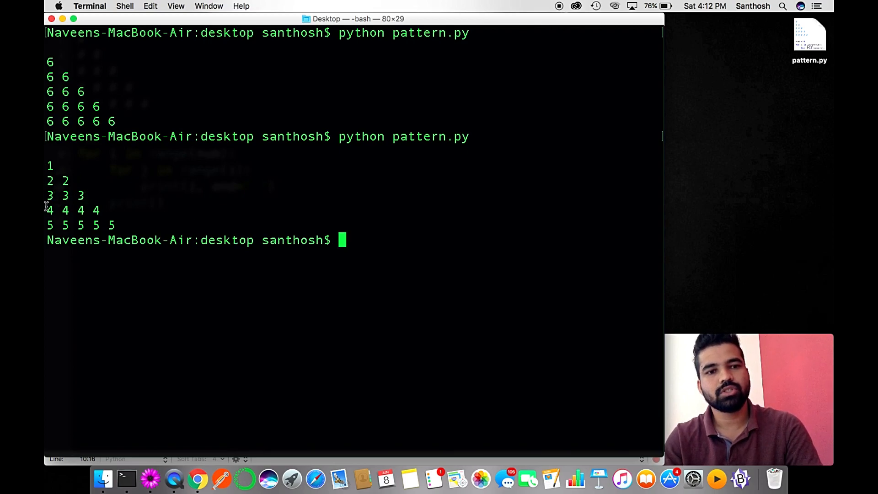
mouse_move(141, 244)
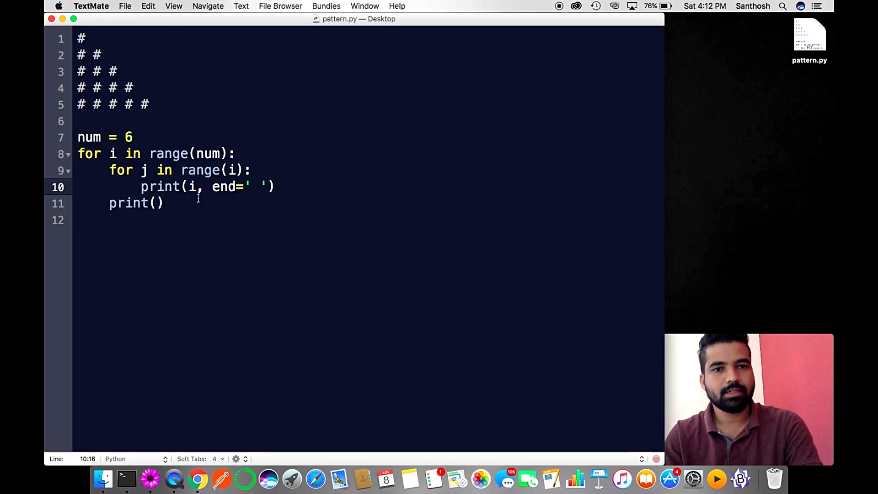
Extend the hash comment with shorter rows sketching the shrinking half of the pyramid.
click(165, 203)
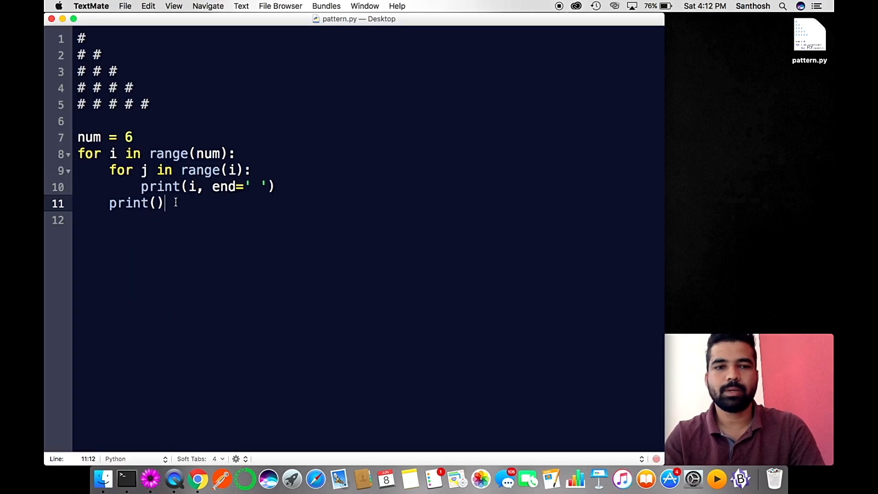
mouse_move(180, 114)
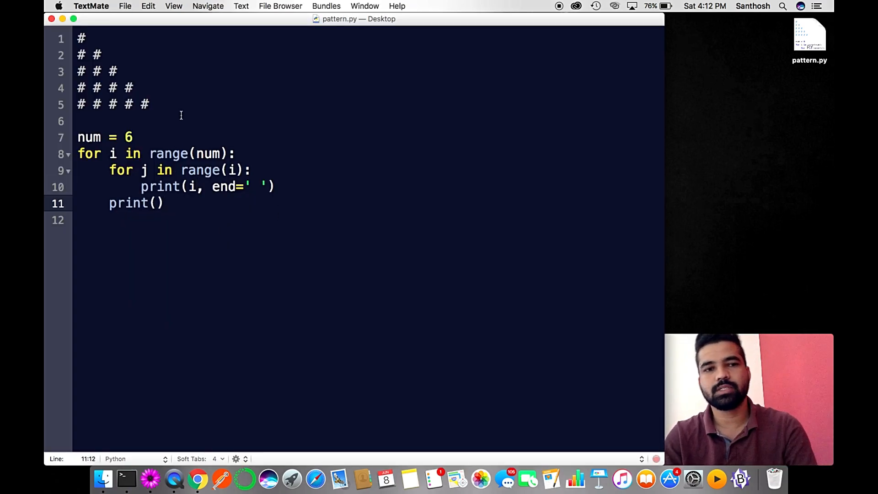
click(149, 105)
text(# )
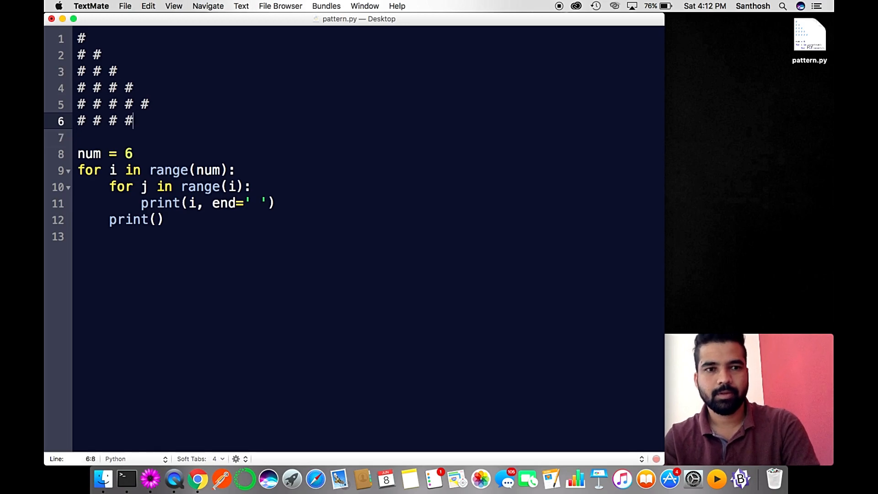
text(# # #)
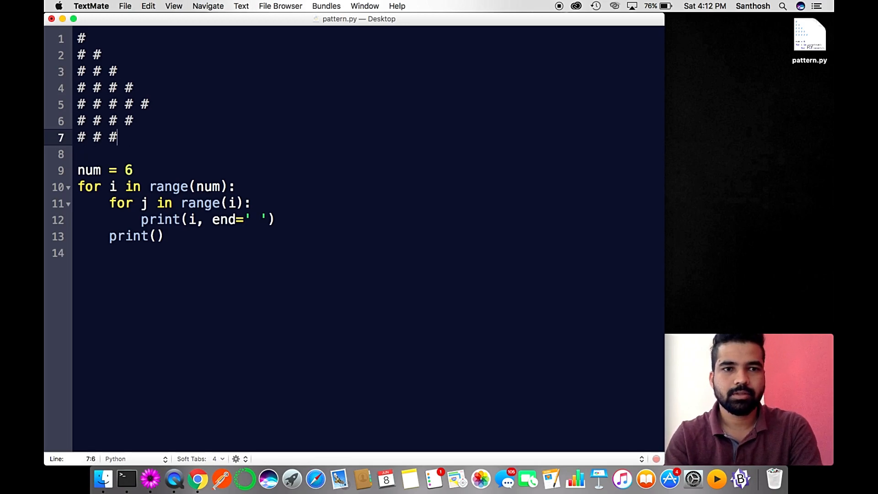
key(Return)
text(# #)
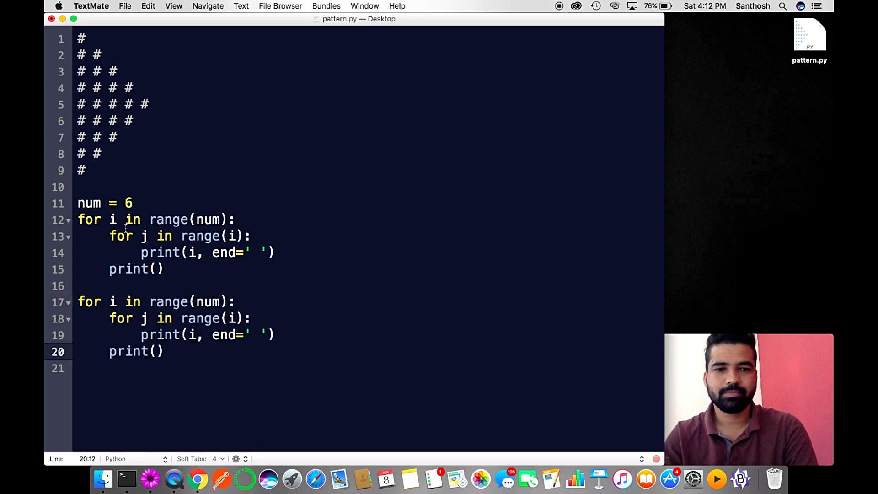
Change the second loop's range arguments to num,0,-1.
click(223, 302)
text(s)
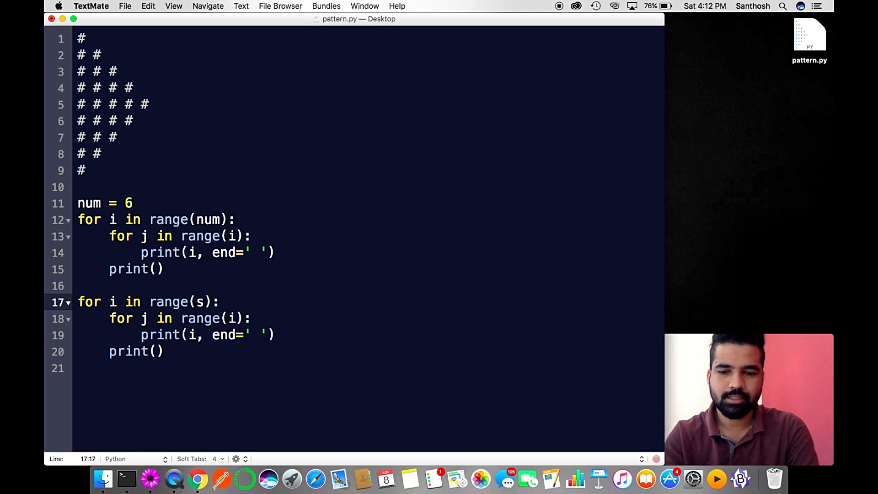
text(,stp,)
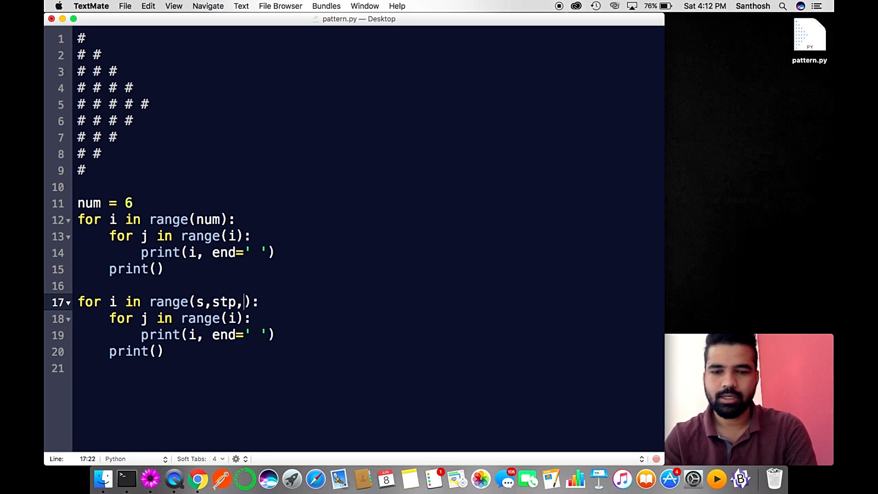
text(skip)
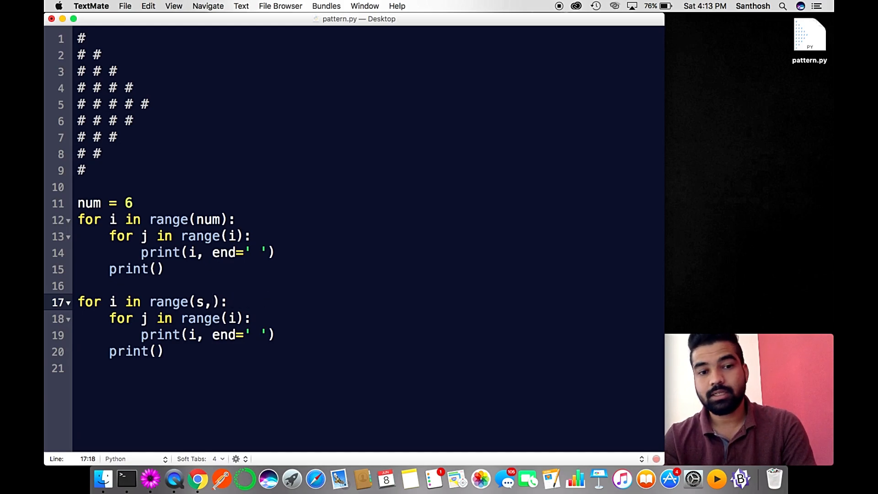
key(backspace)
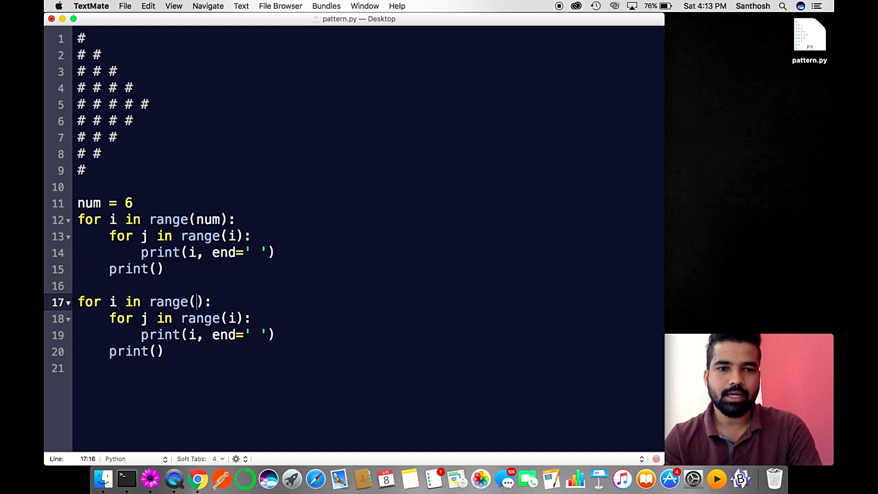
text(nu)
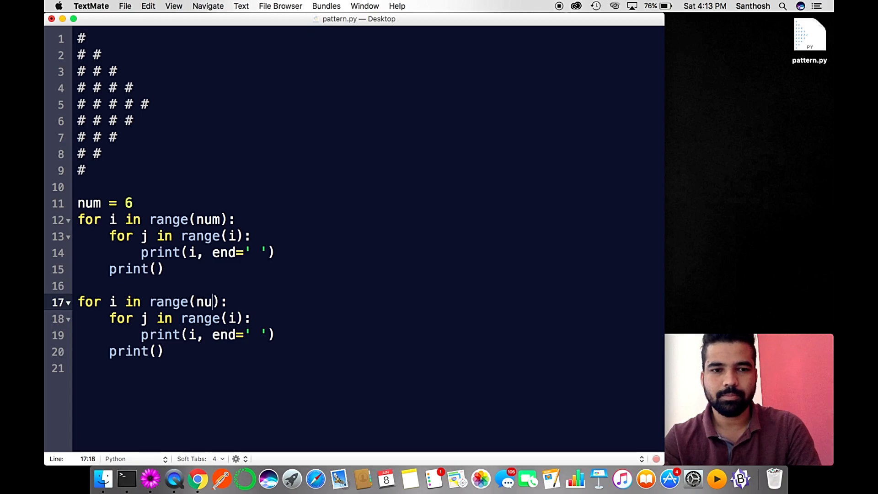
text(m,)
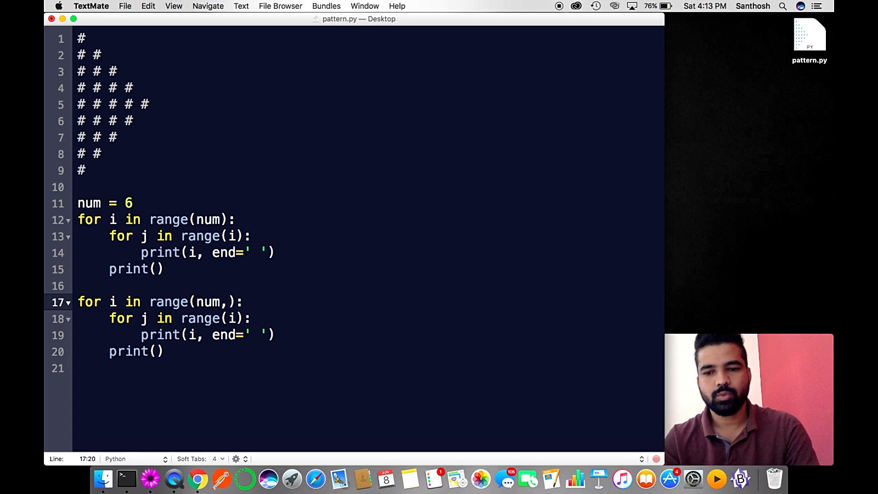
text(0,)
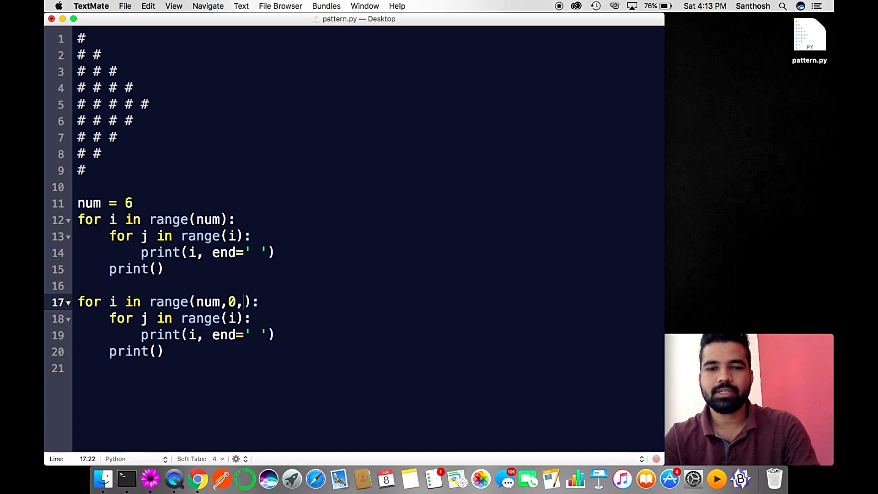
text(-1)
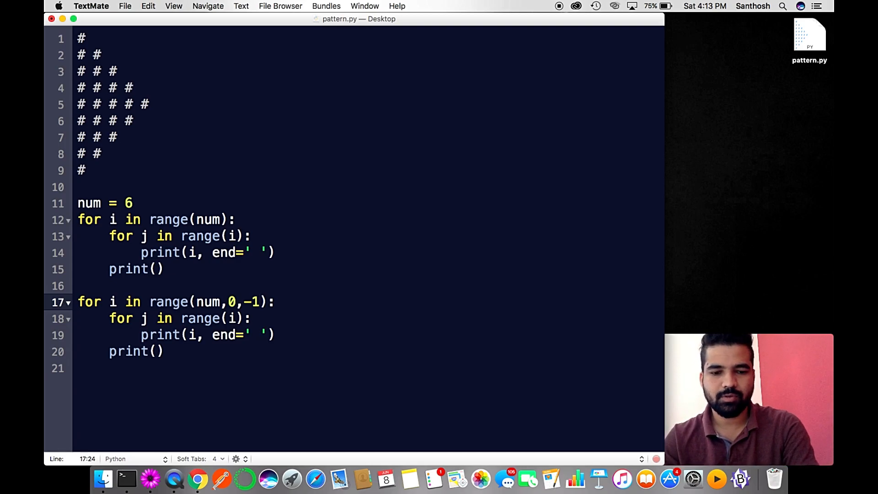
mouse_move(162, 476)
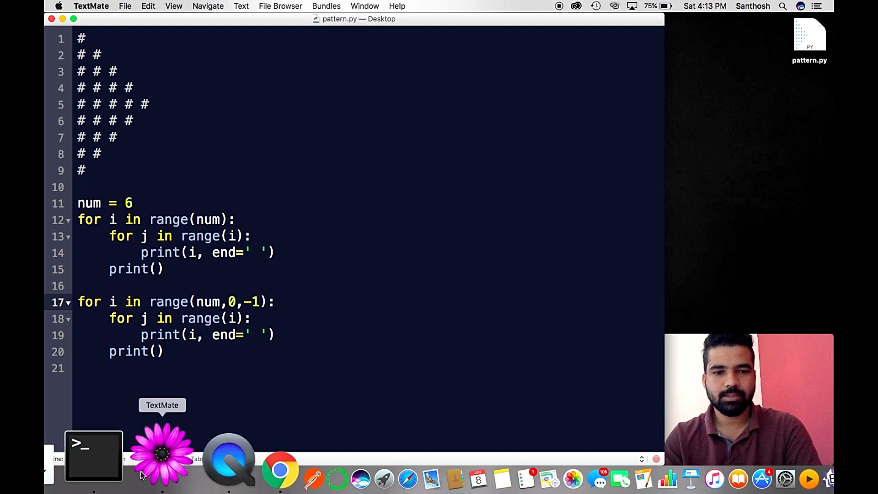
mouse_move(124, 453)
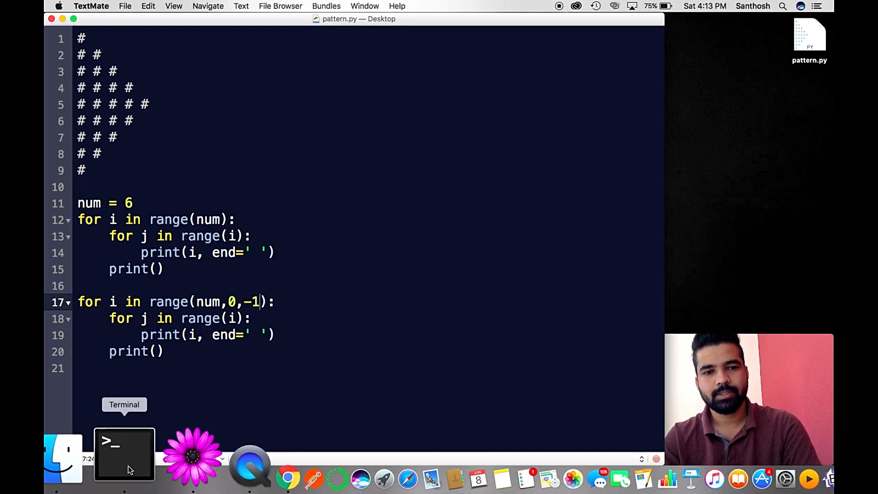
Rerun python pattern.py in Terminal, then return to the script in TextMate.
click(124, 448)
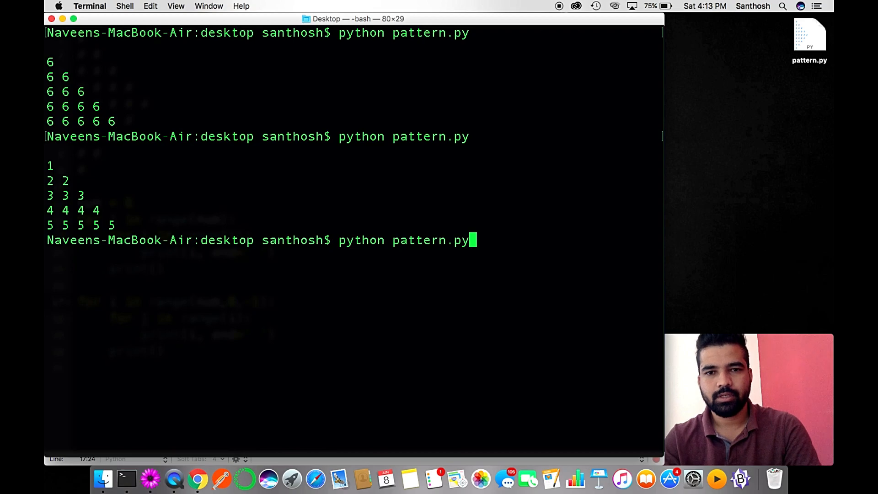
key(Return)
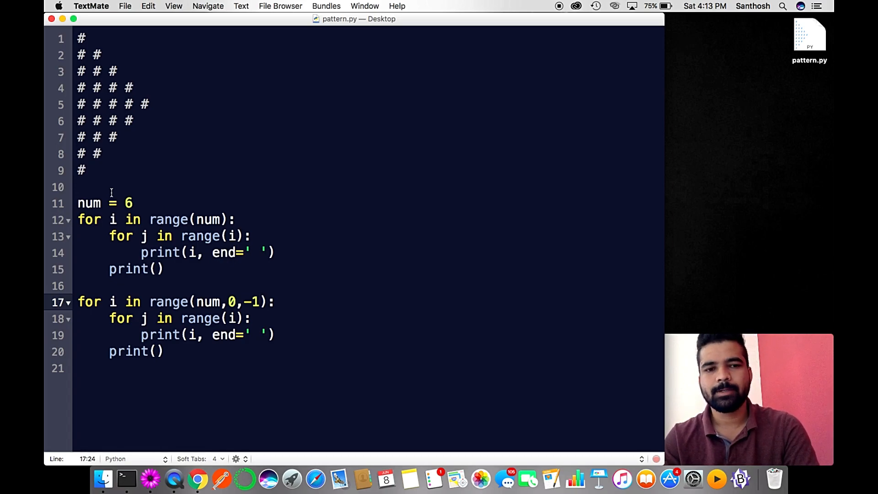
click(258, 301)
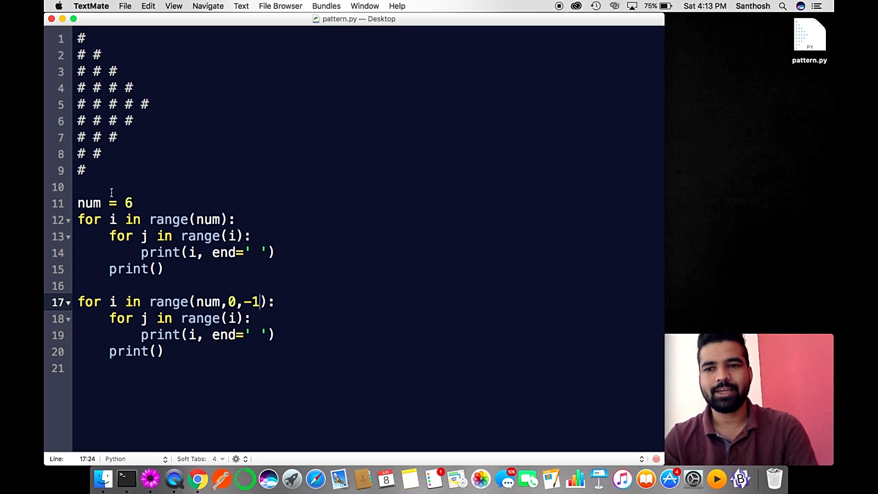